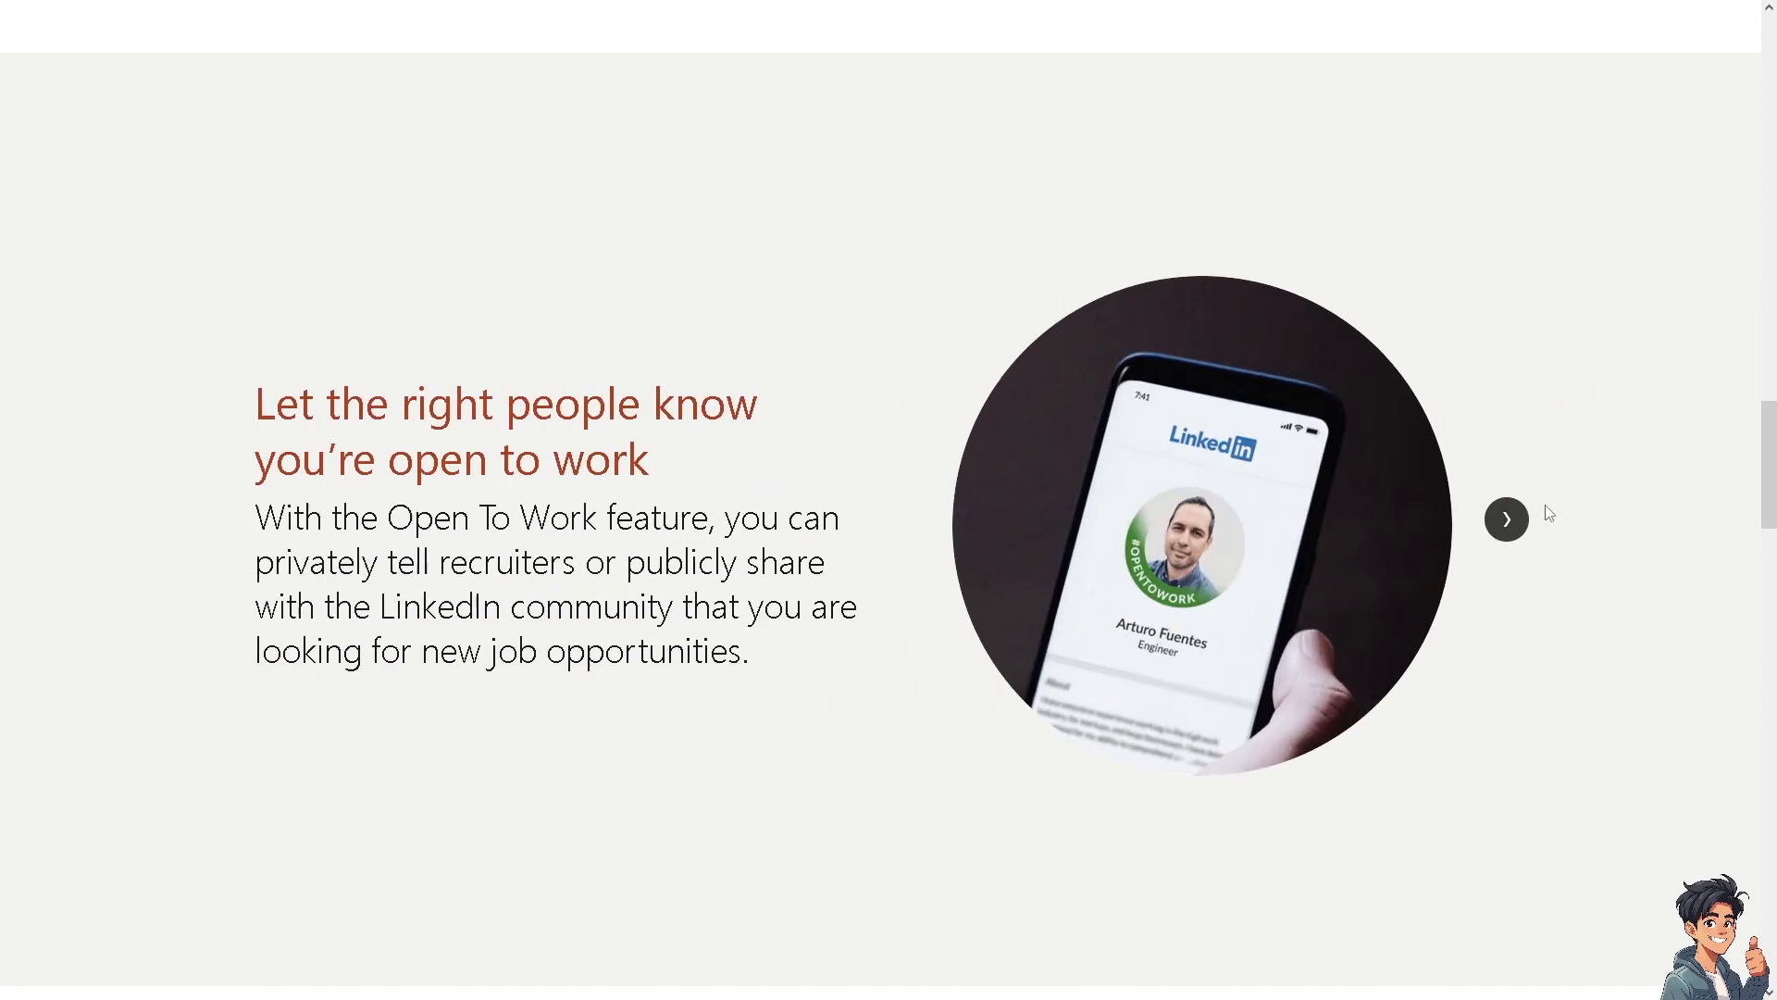
- Advance the welcome-page feature carousel past the Open To Work slide
click(1507, 518)
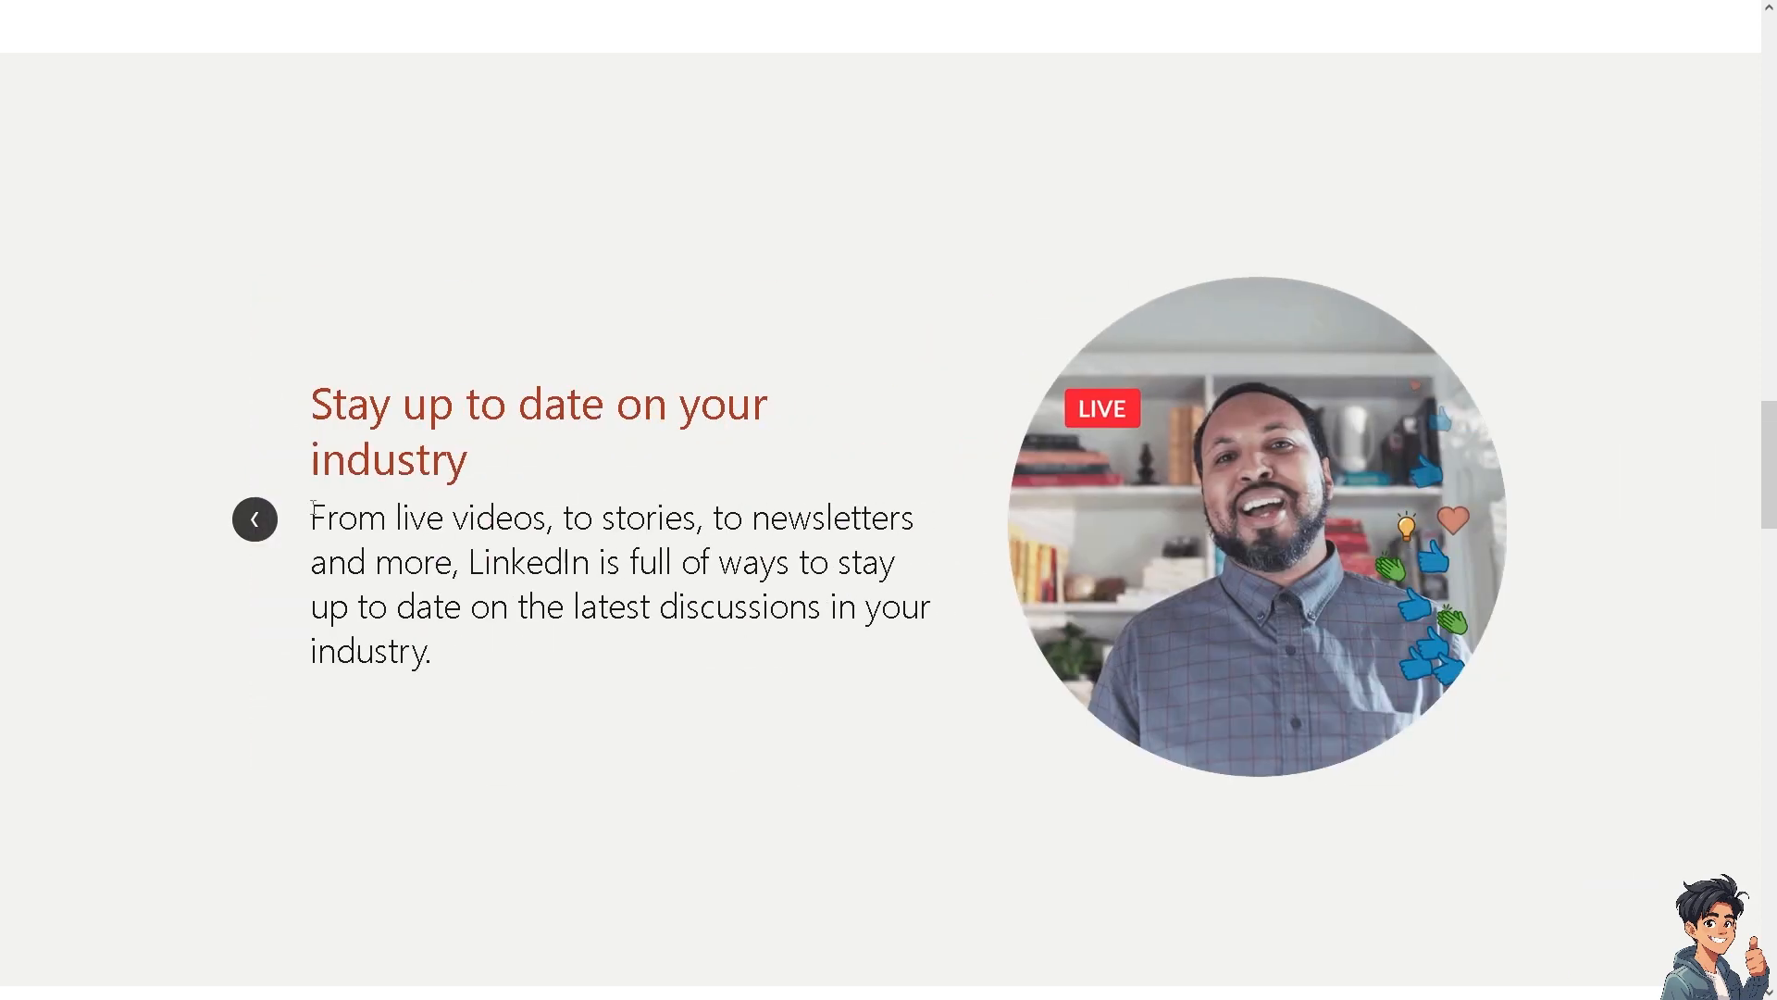
click(255, 518)
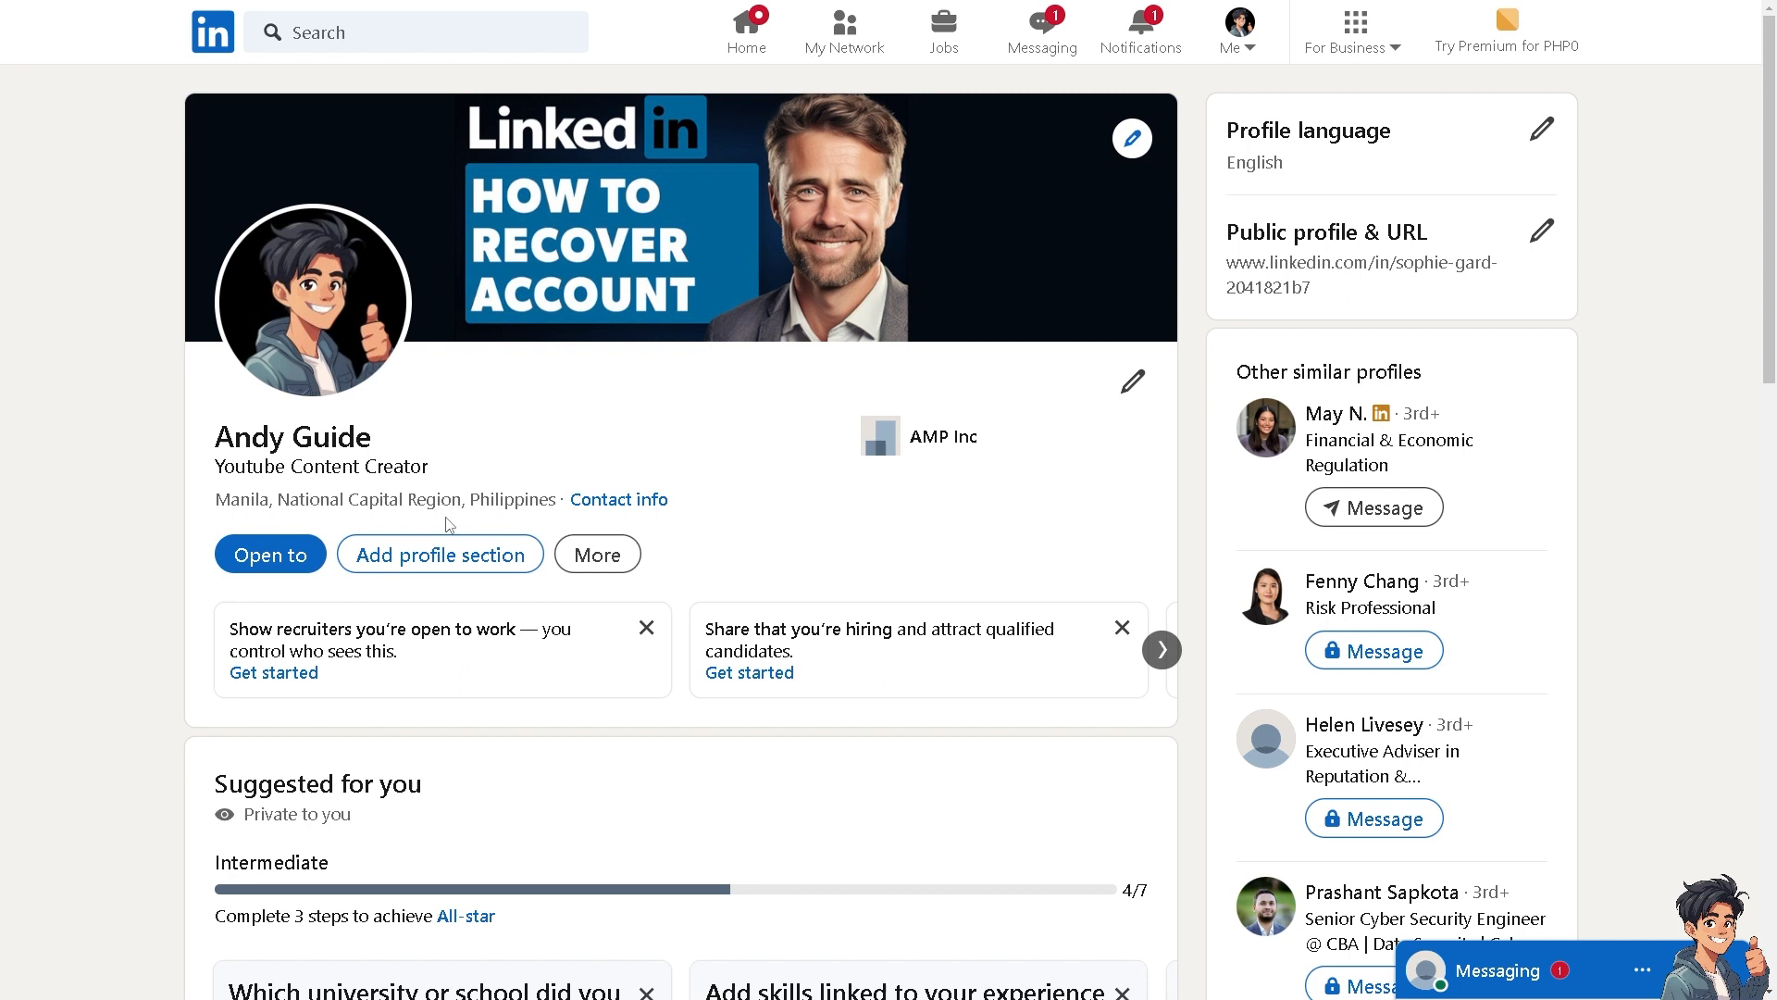
mouse_move(653, 587)
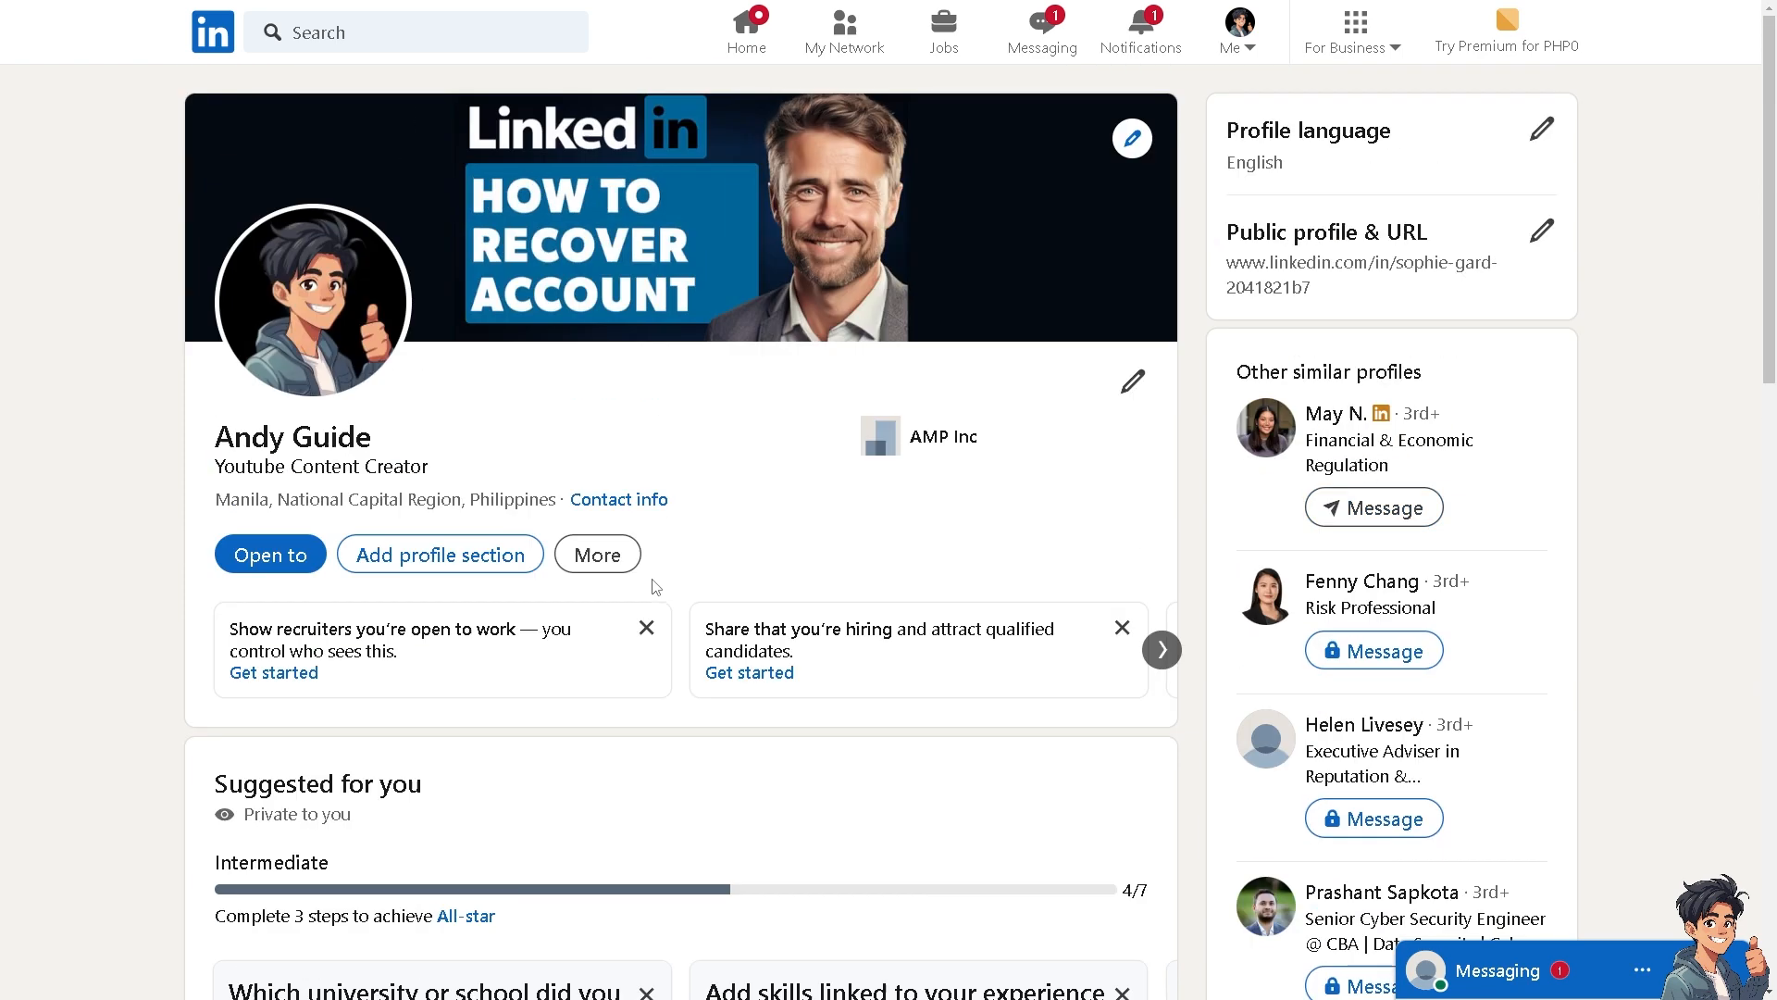
mouse_move(655, 587)
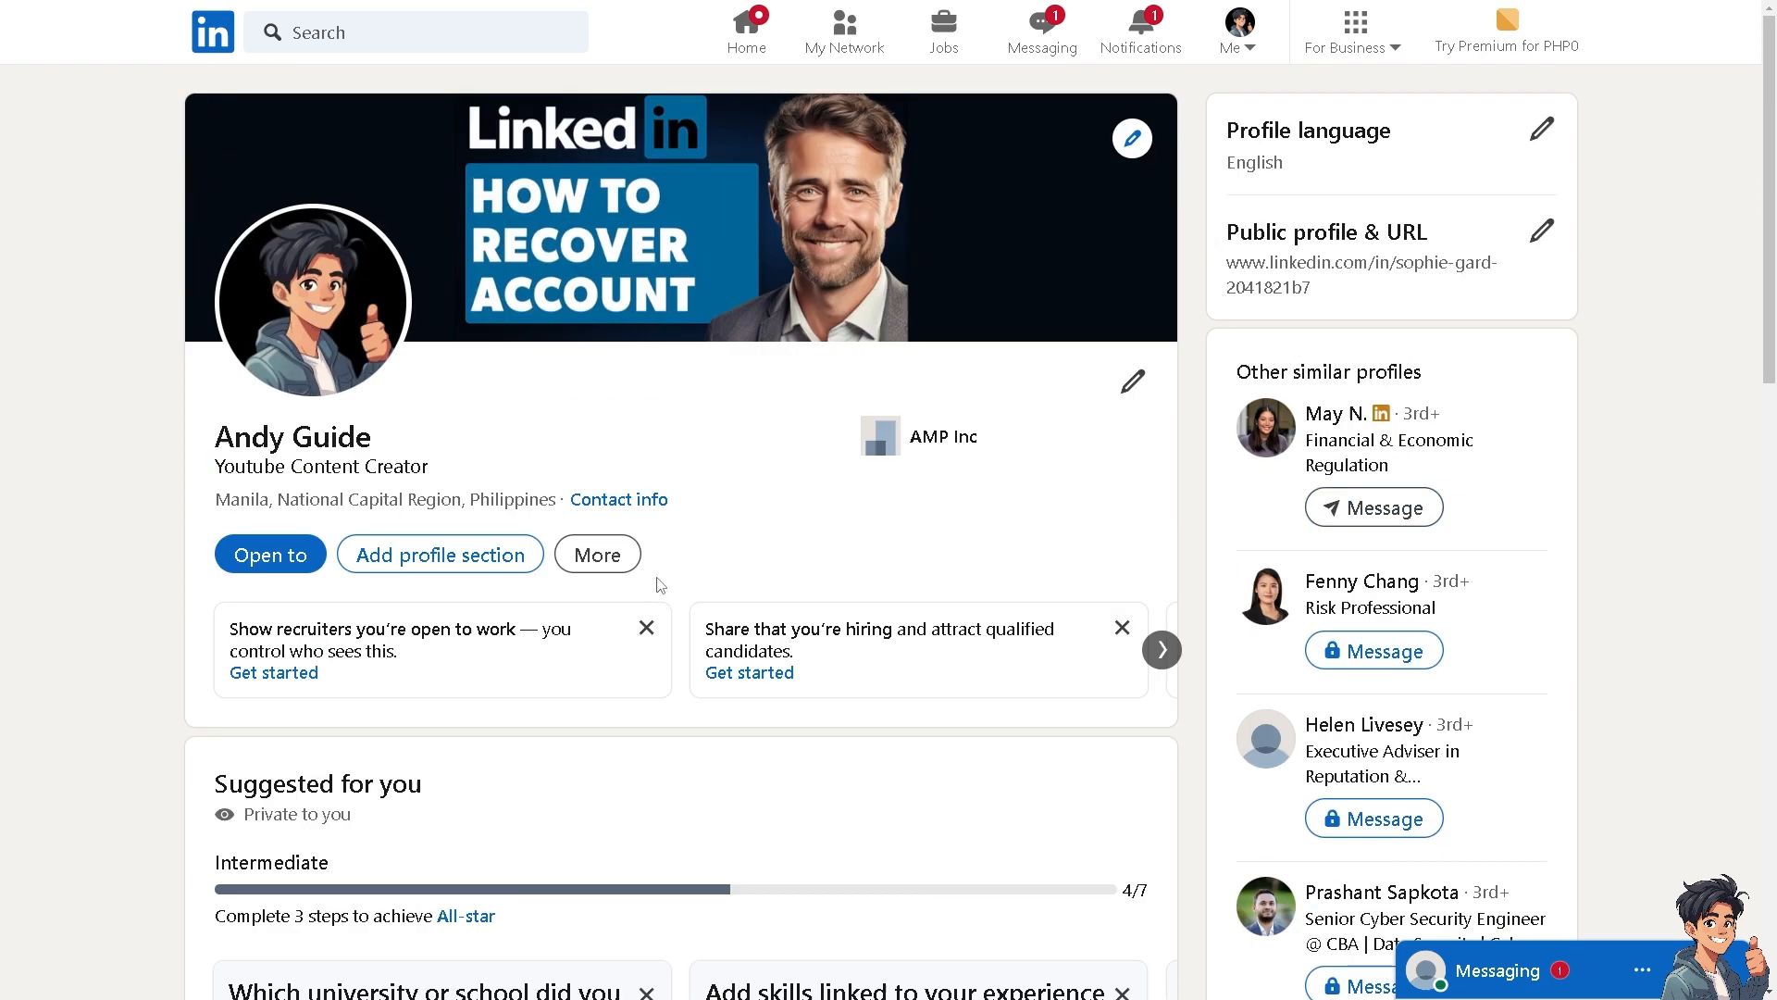
mouse_move(355, 341)
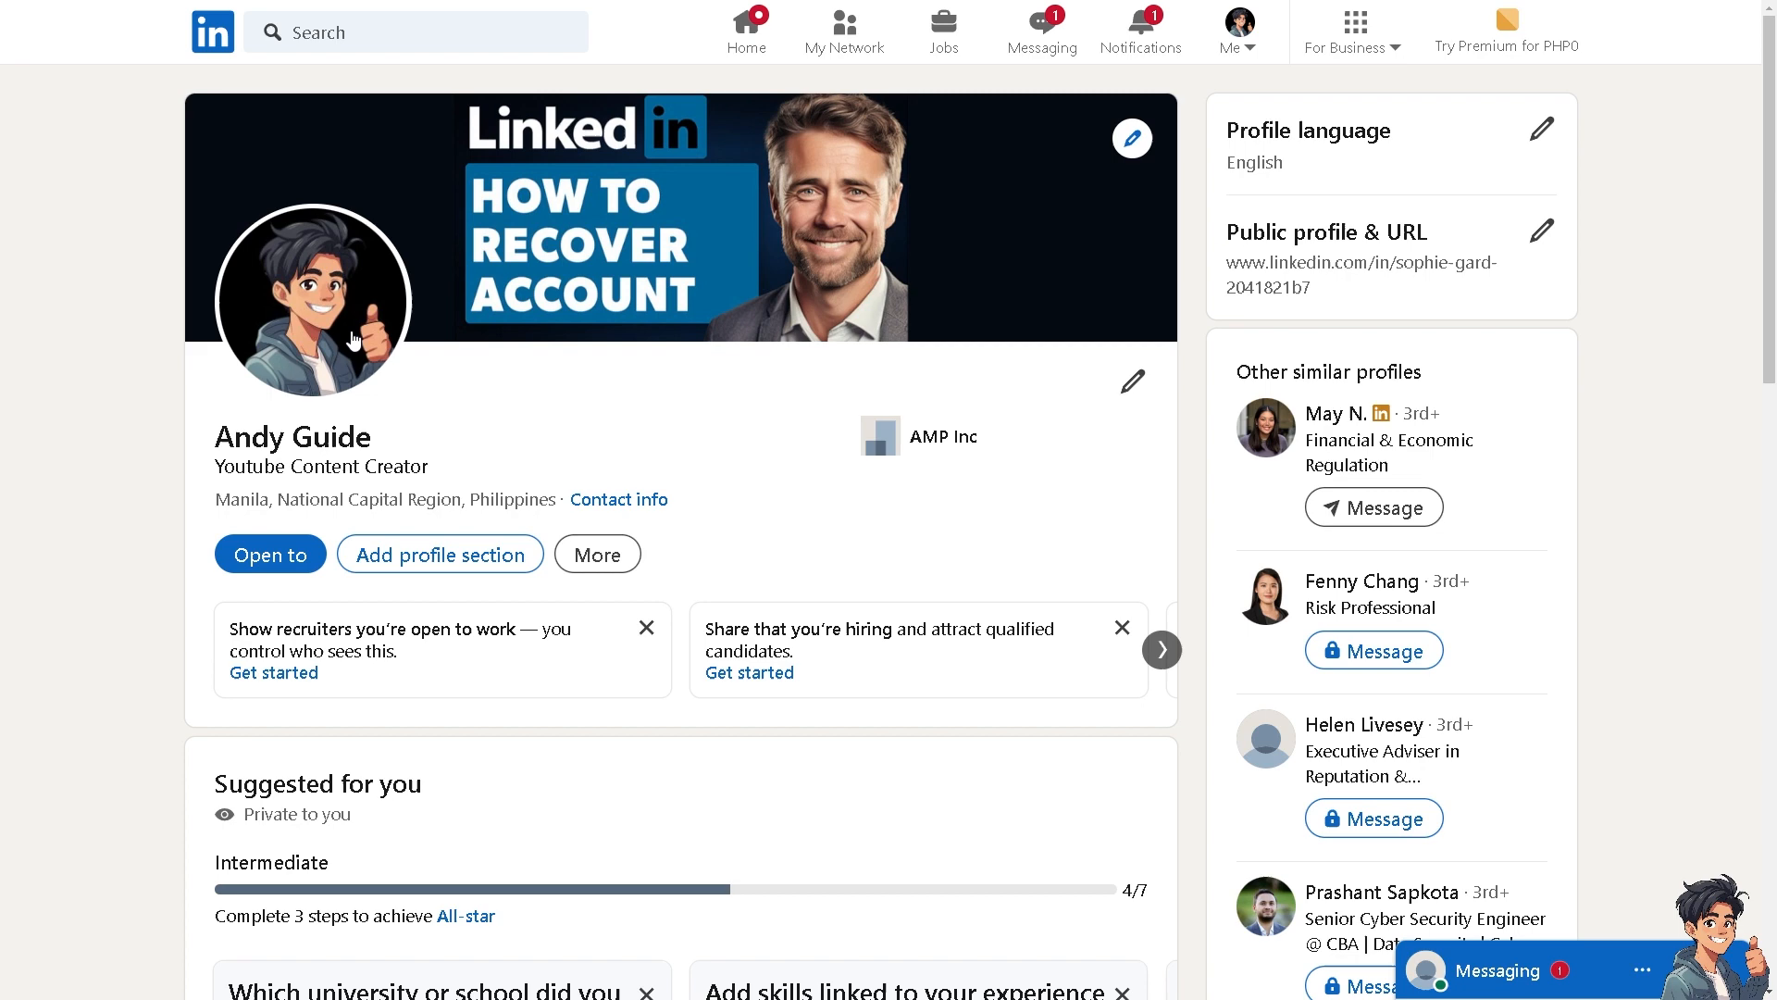
mouse_move(365, 350)
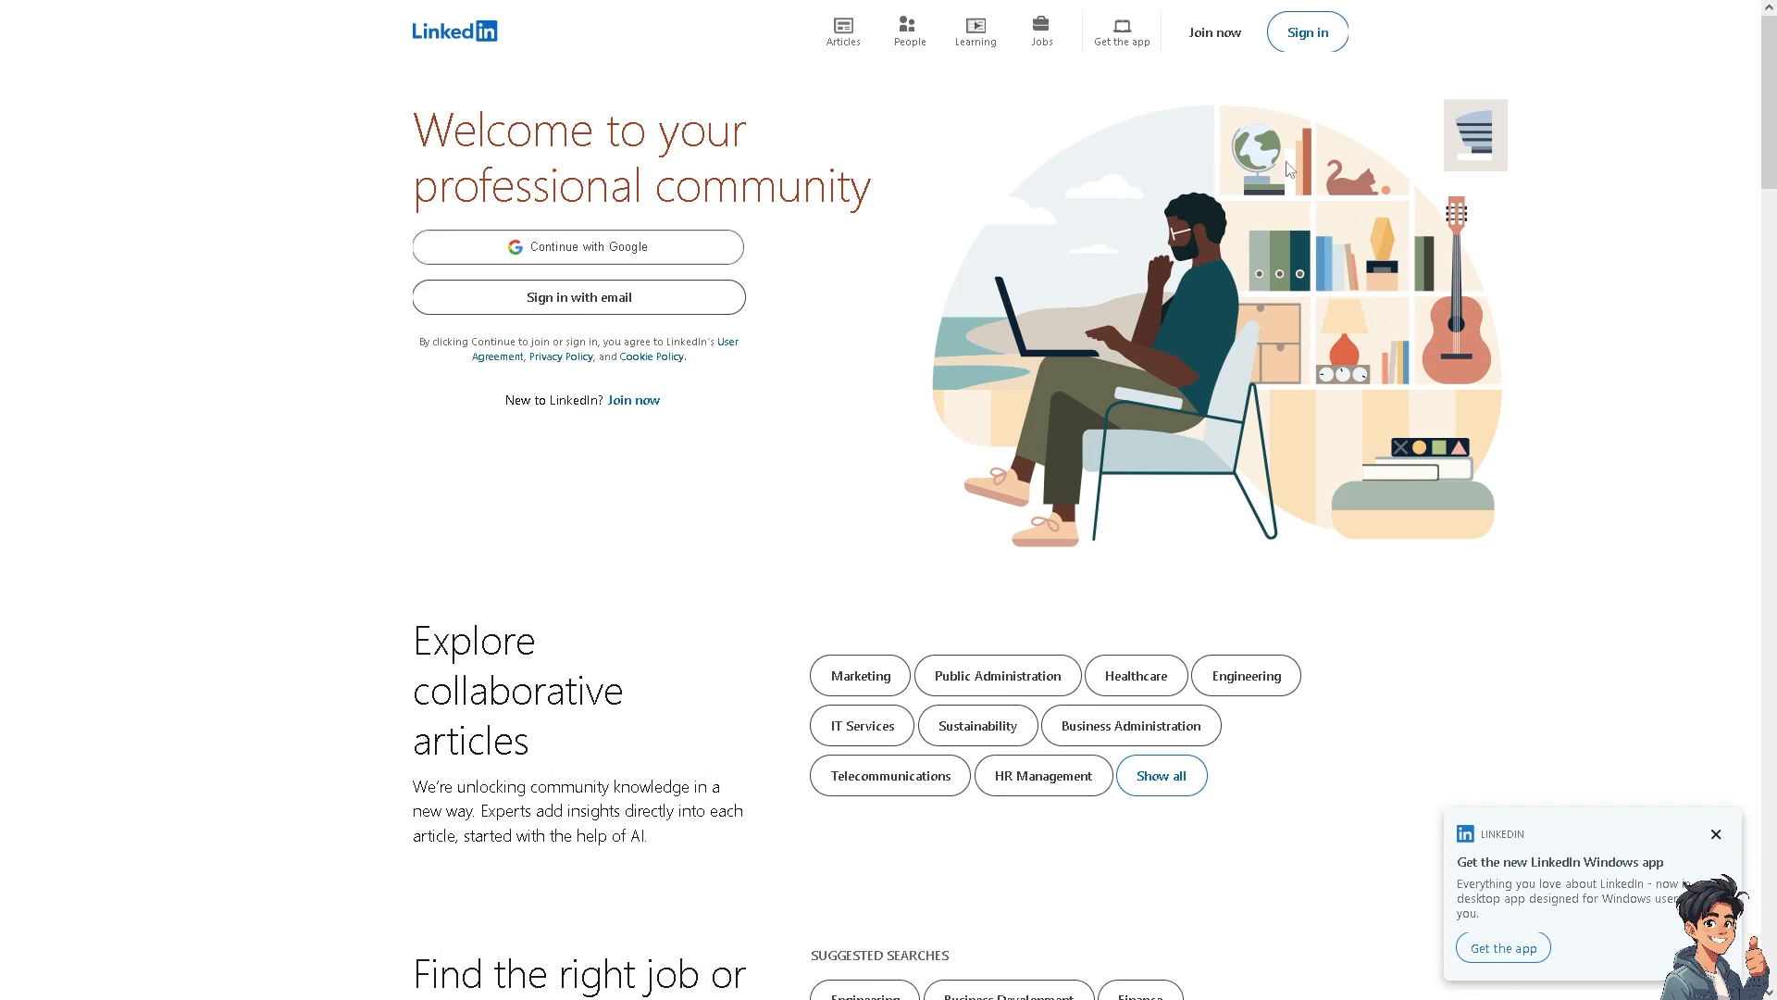
- Reach the Forgot password page from the sign-in screen
click(1305, 31)
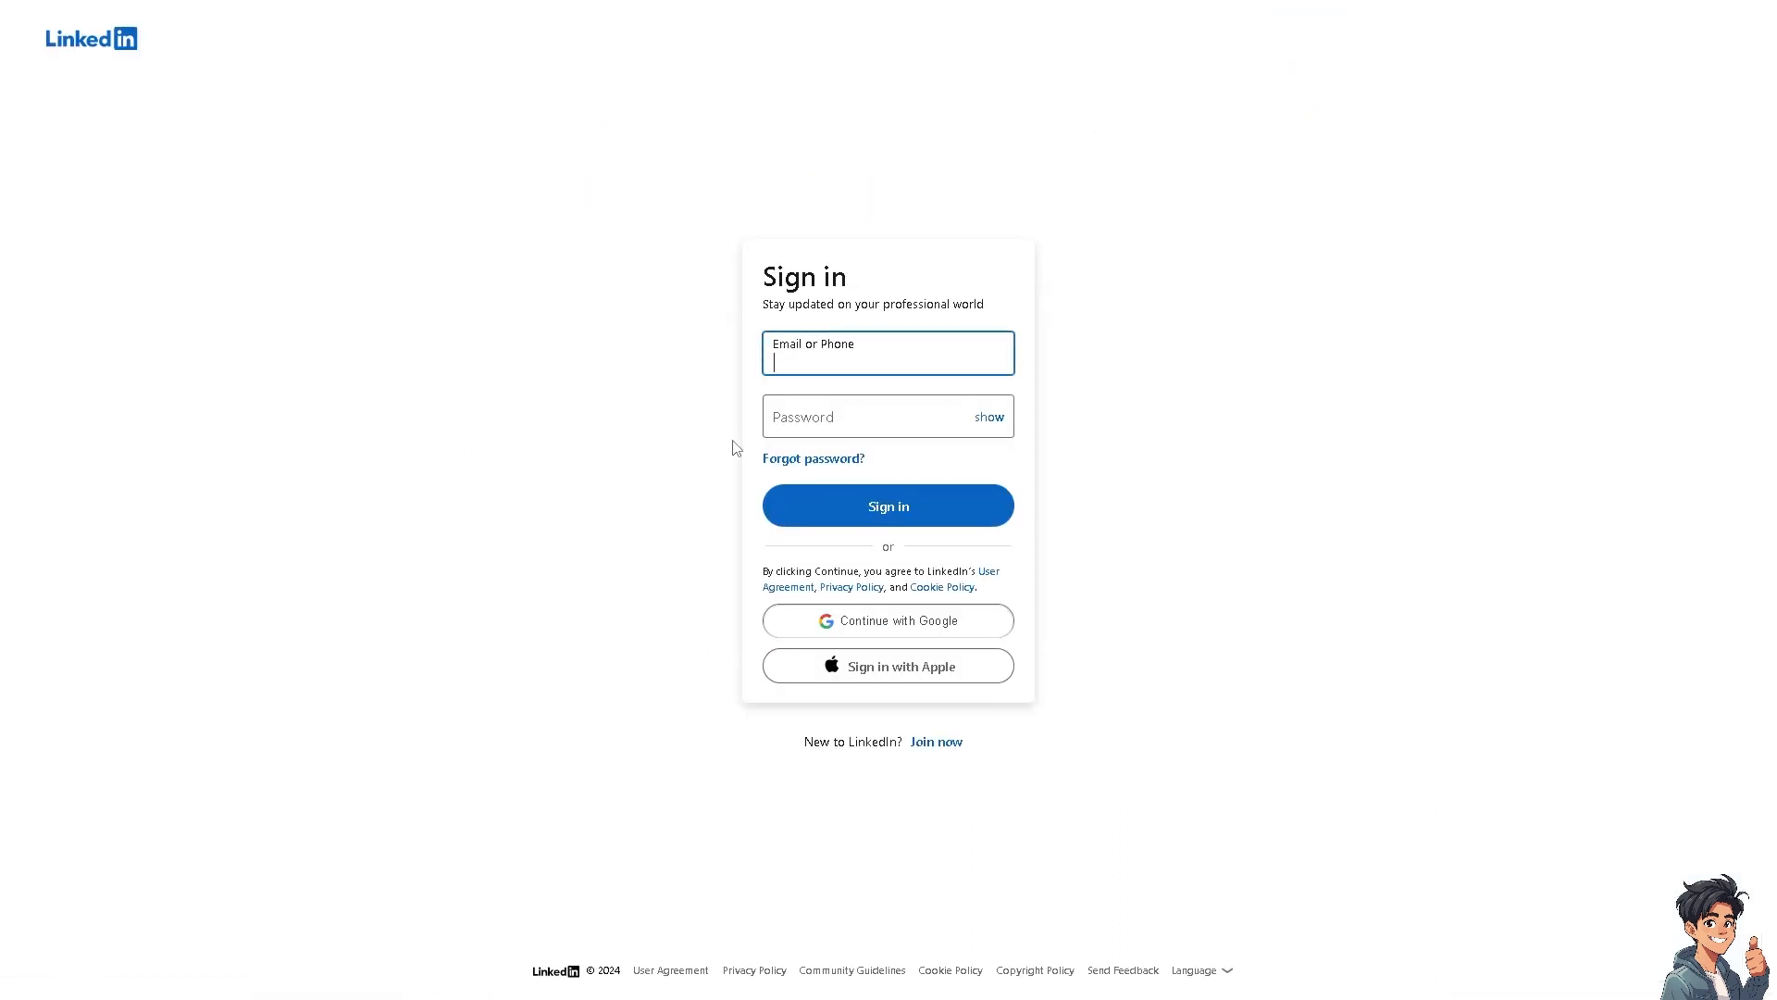
mouse_move(811, 457)
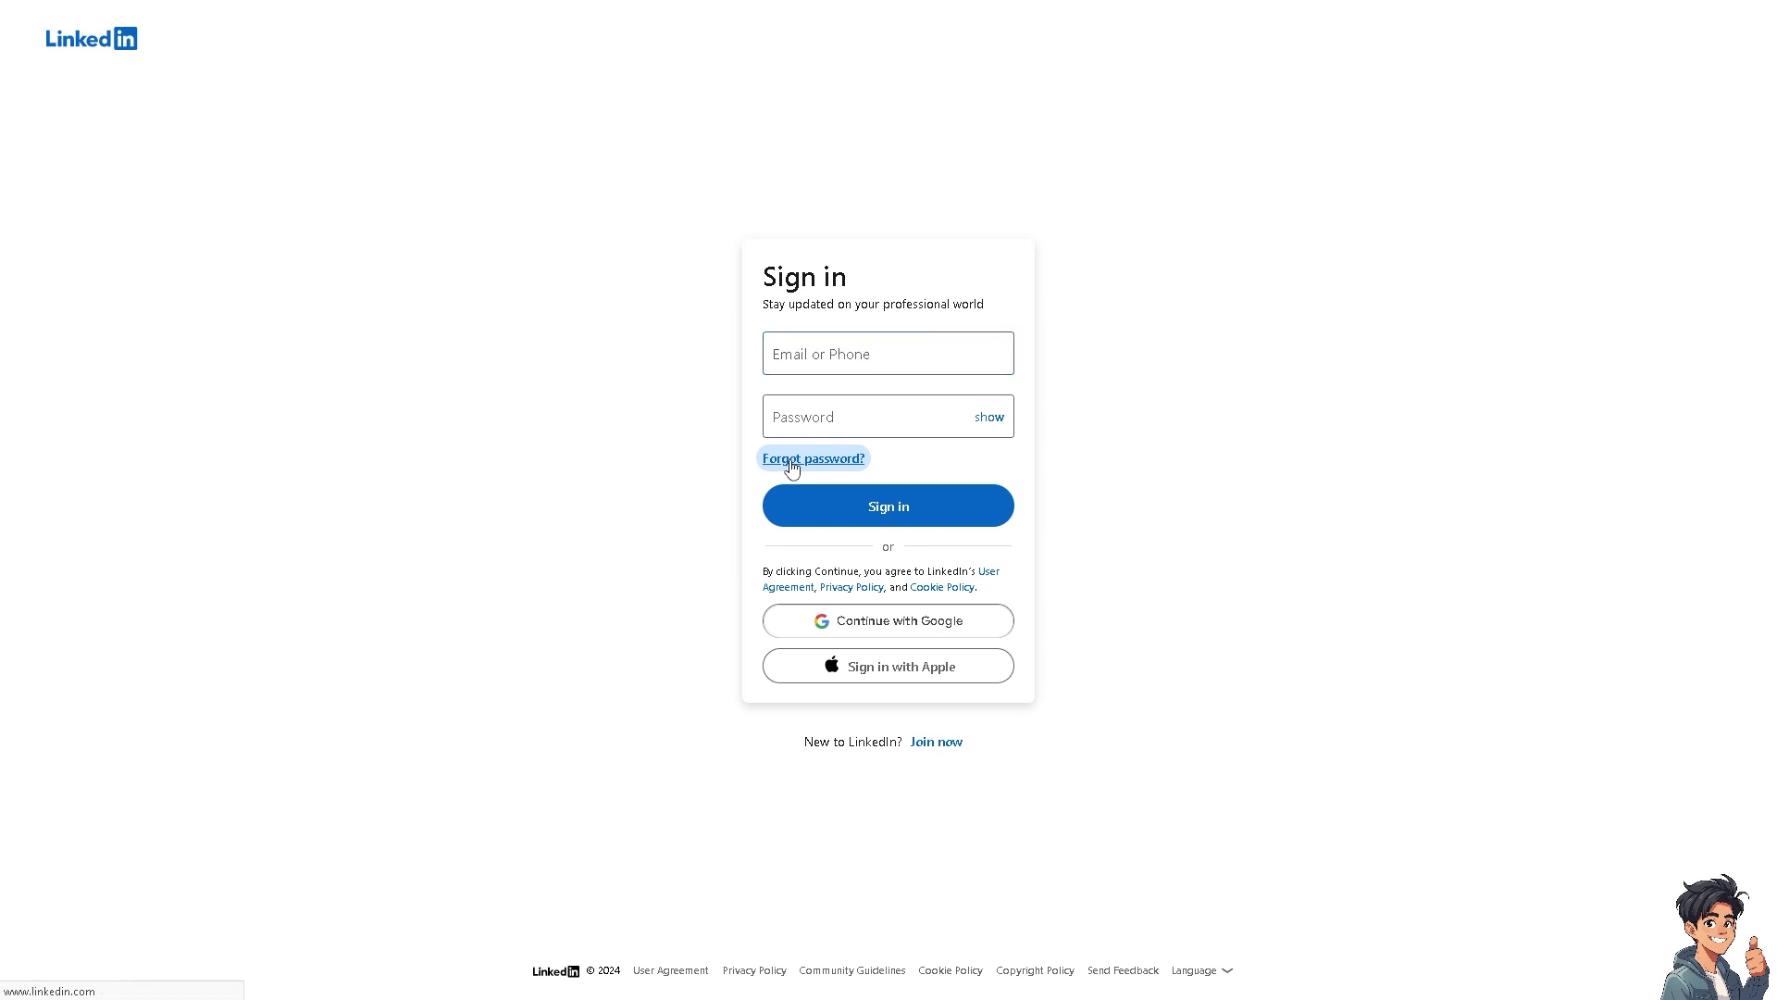
click(811, 457)
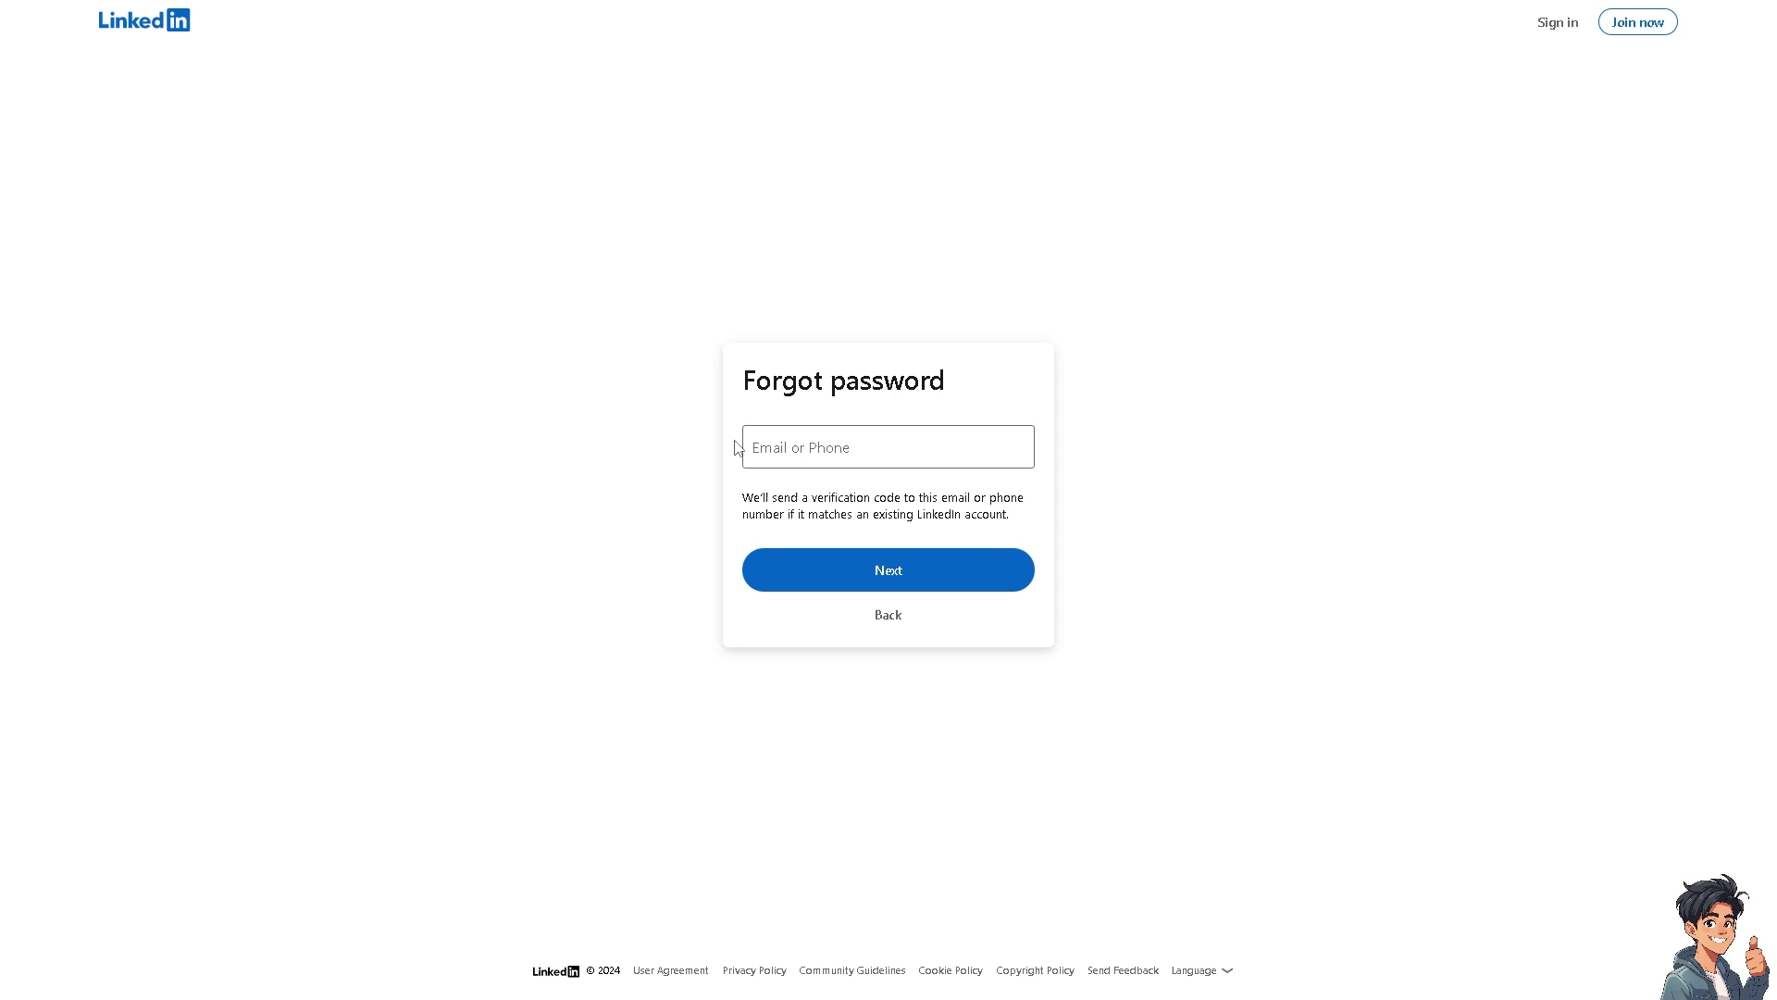
click(887, 446)
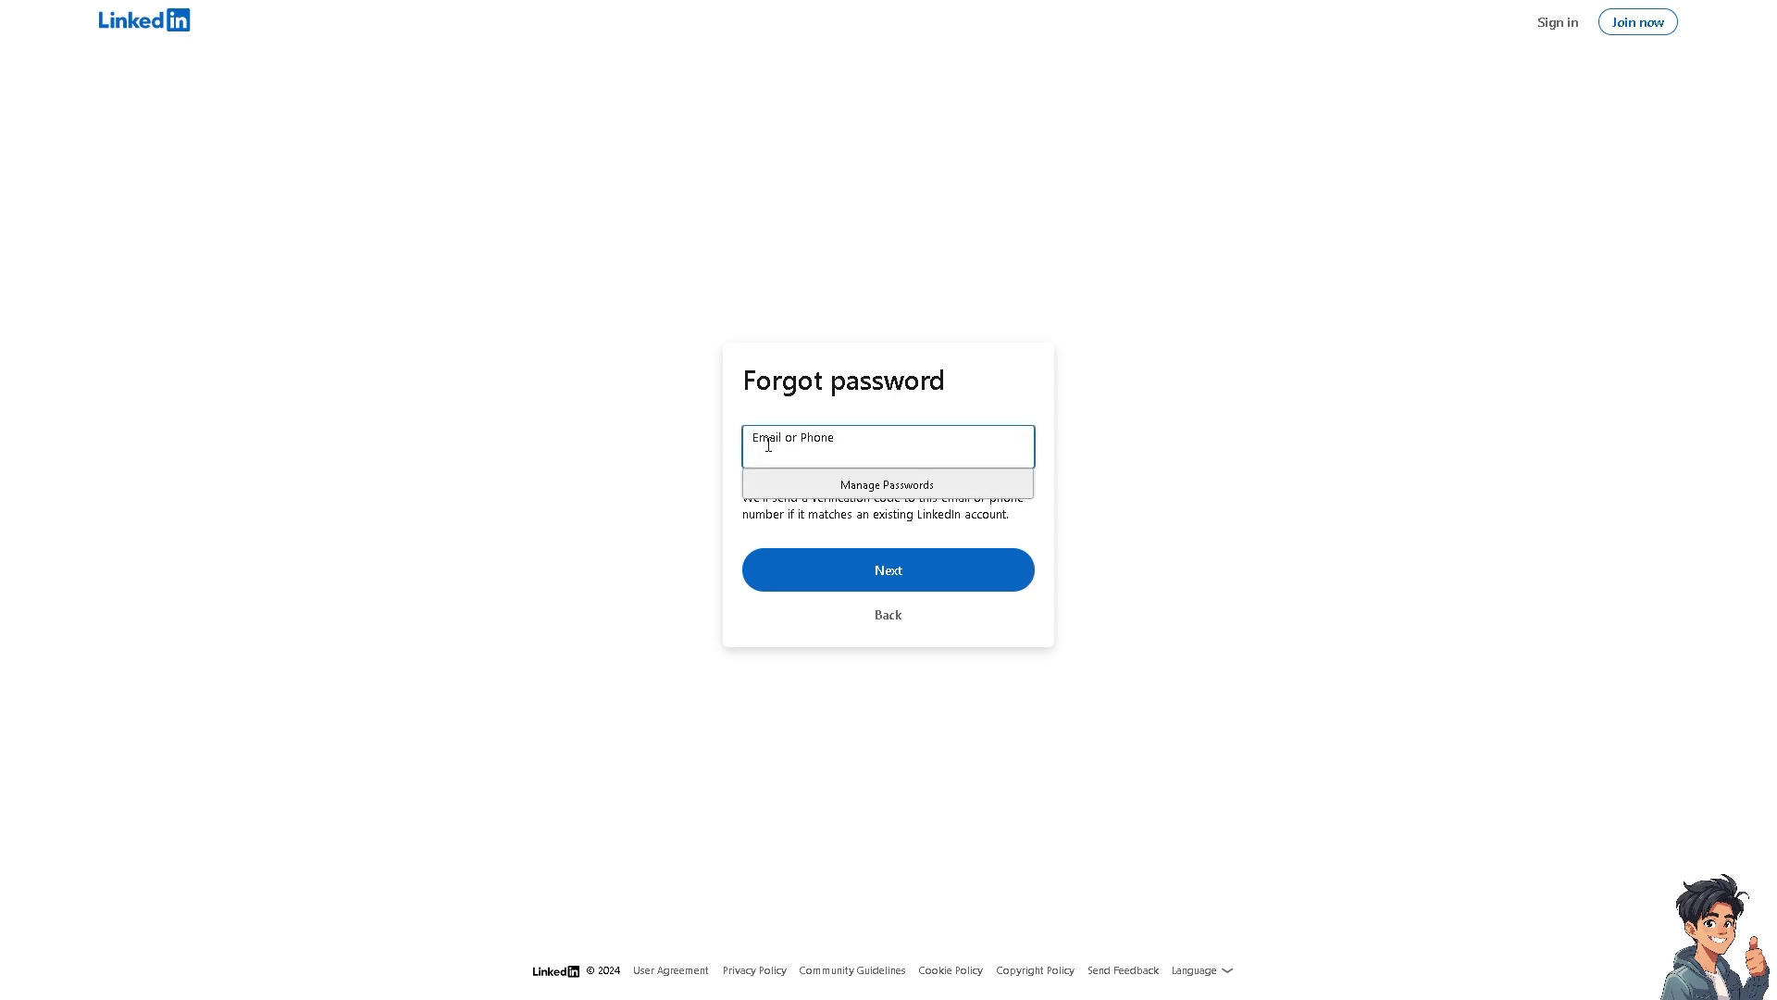
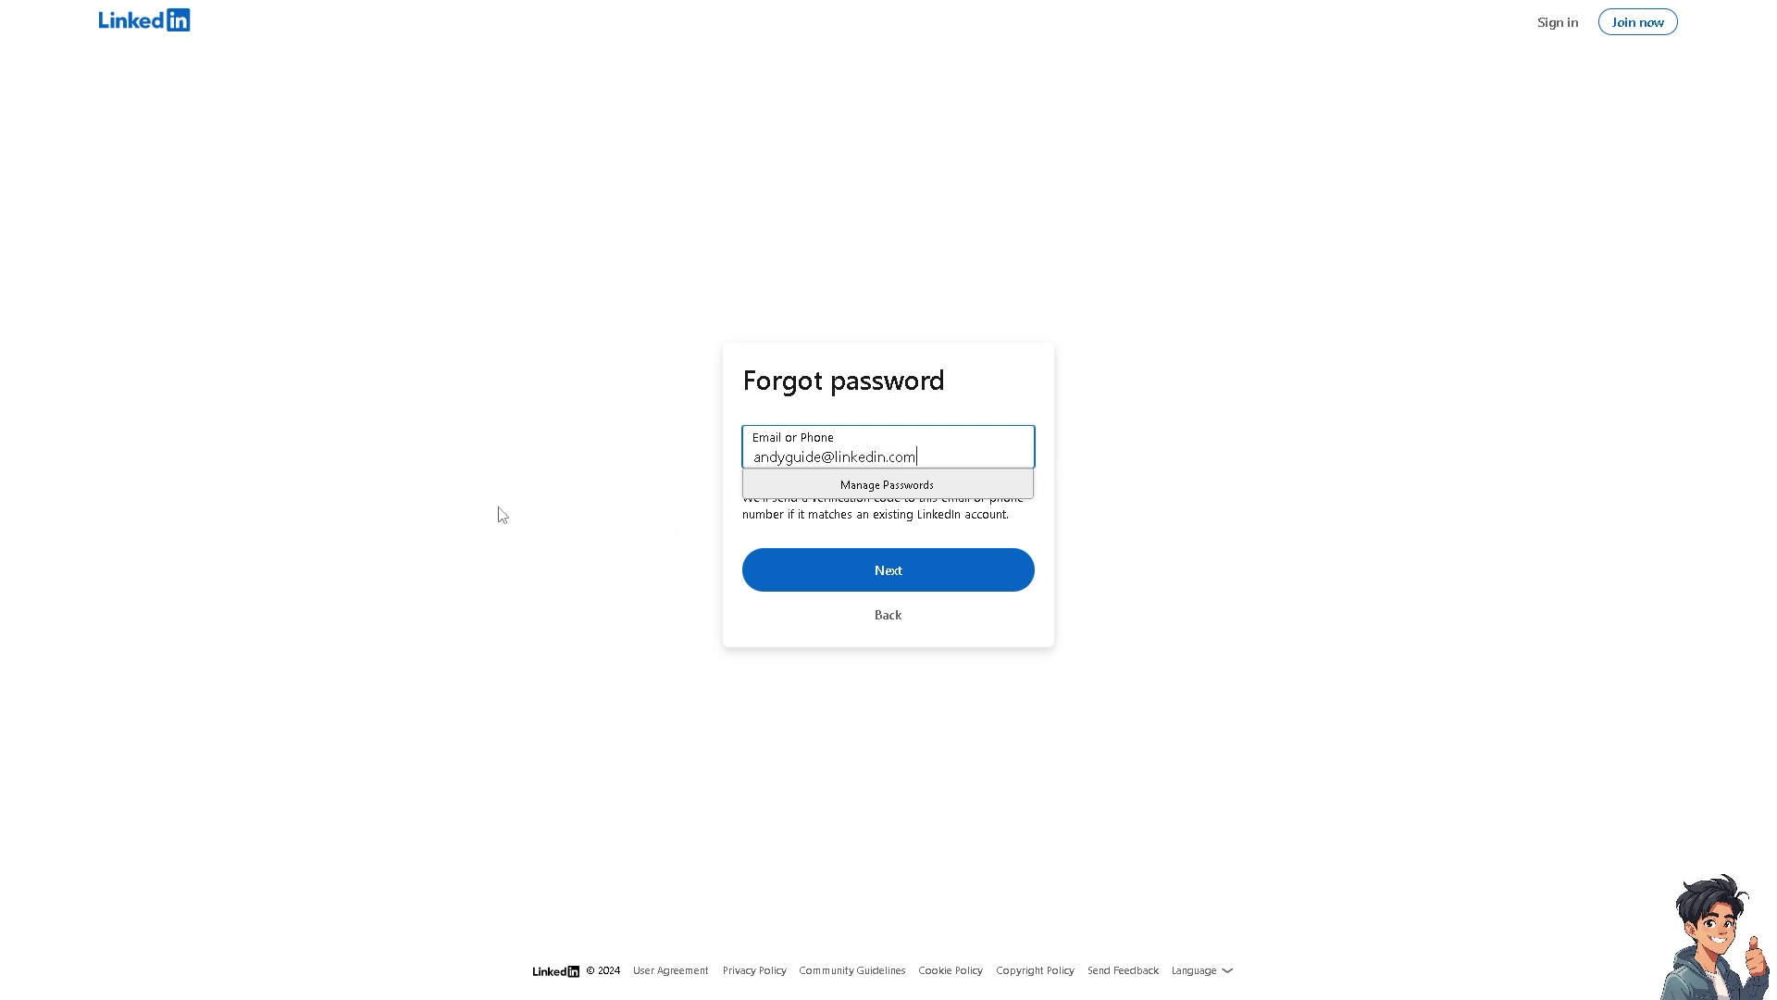
click(886, 568)
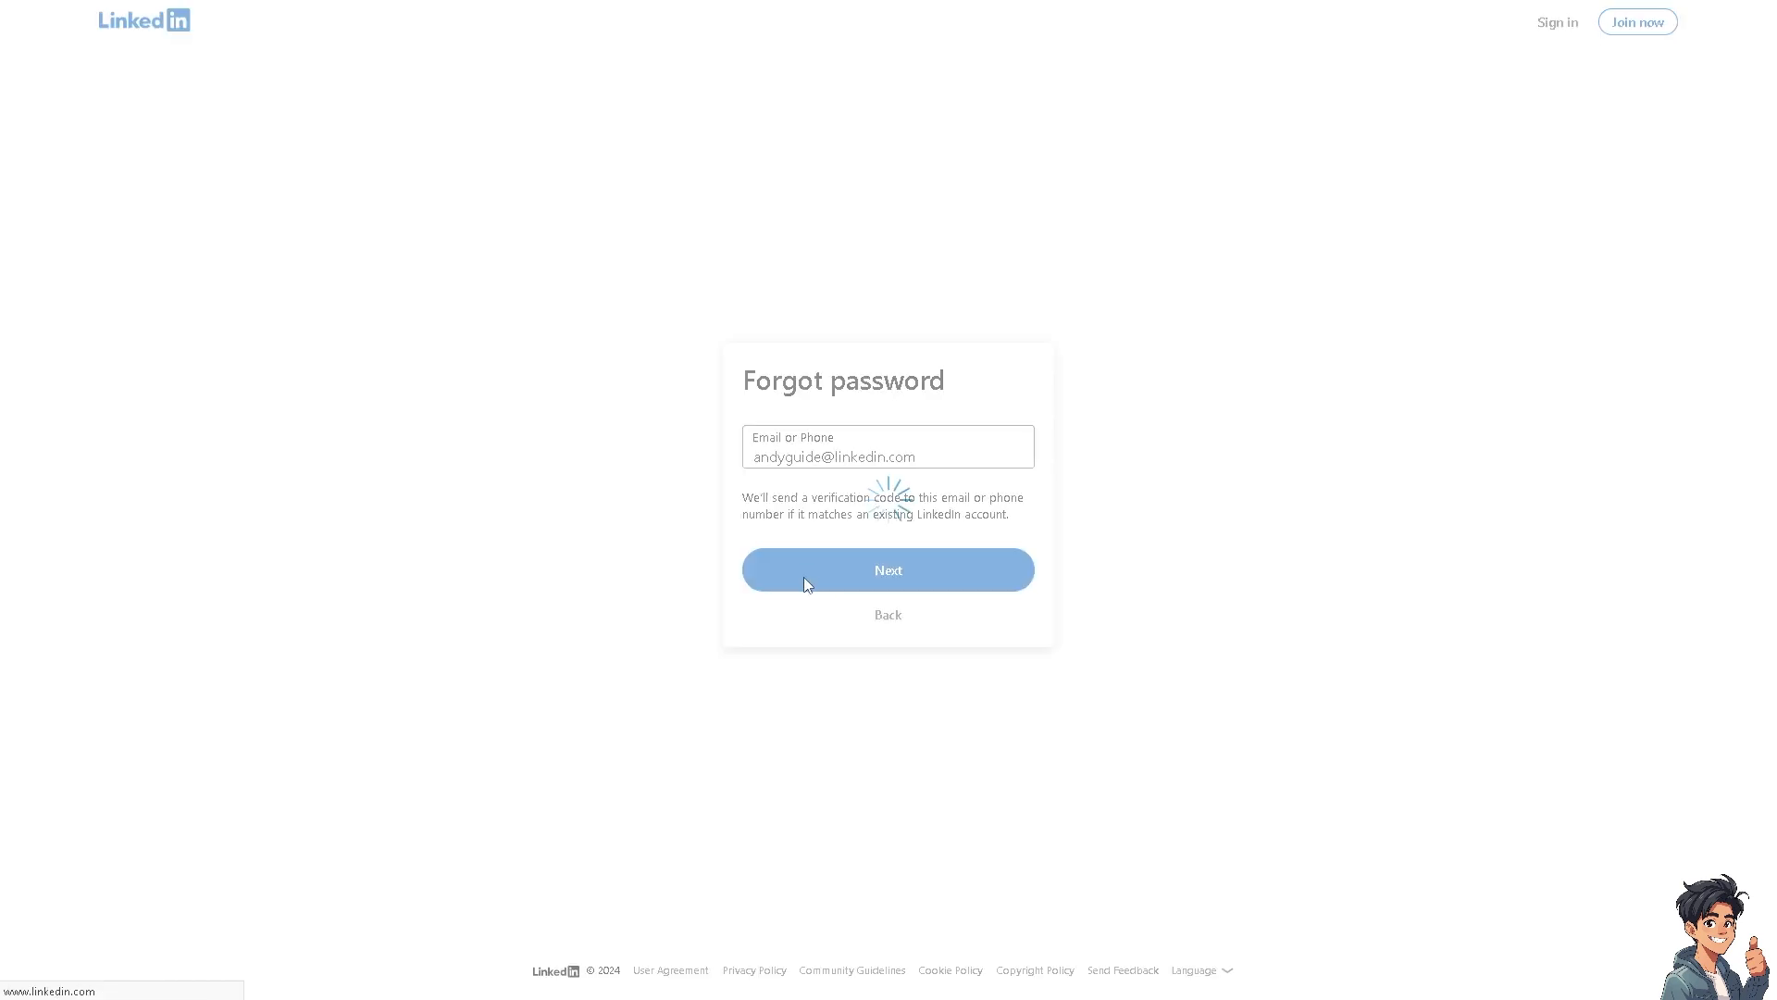
click(886, 568)
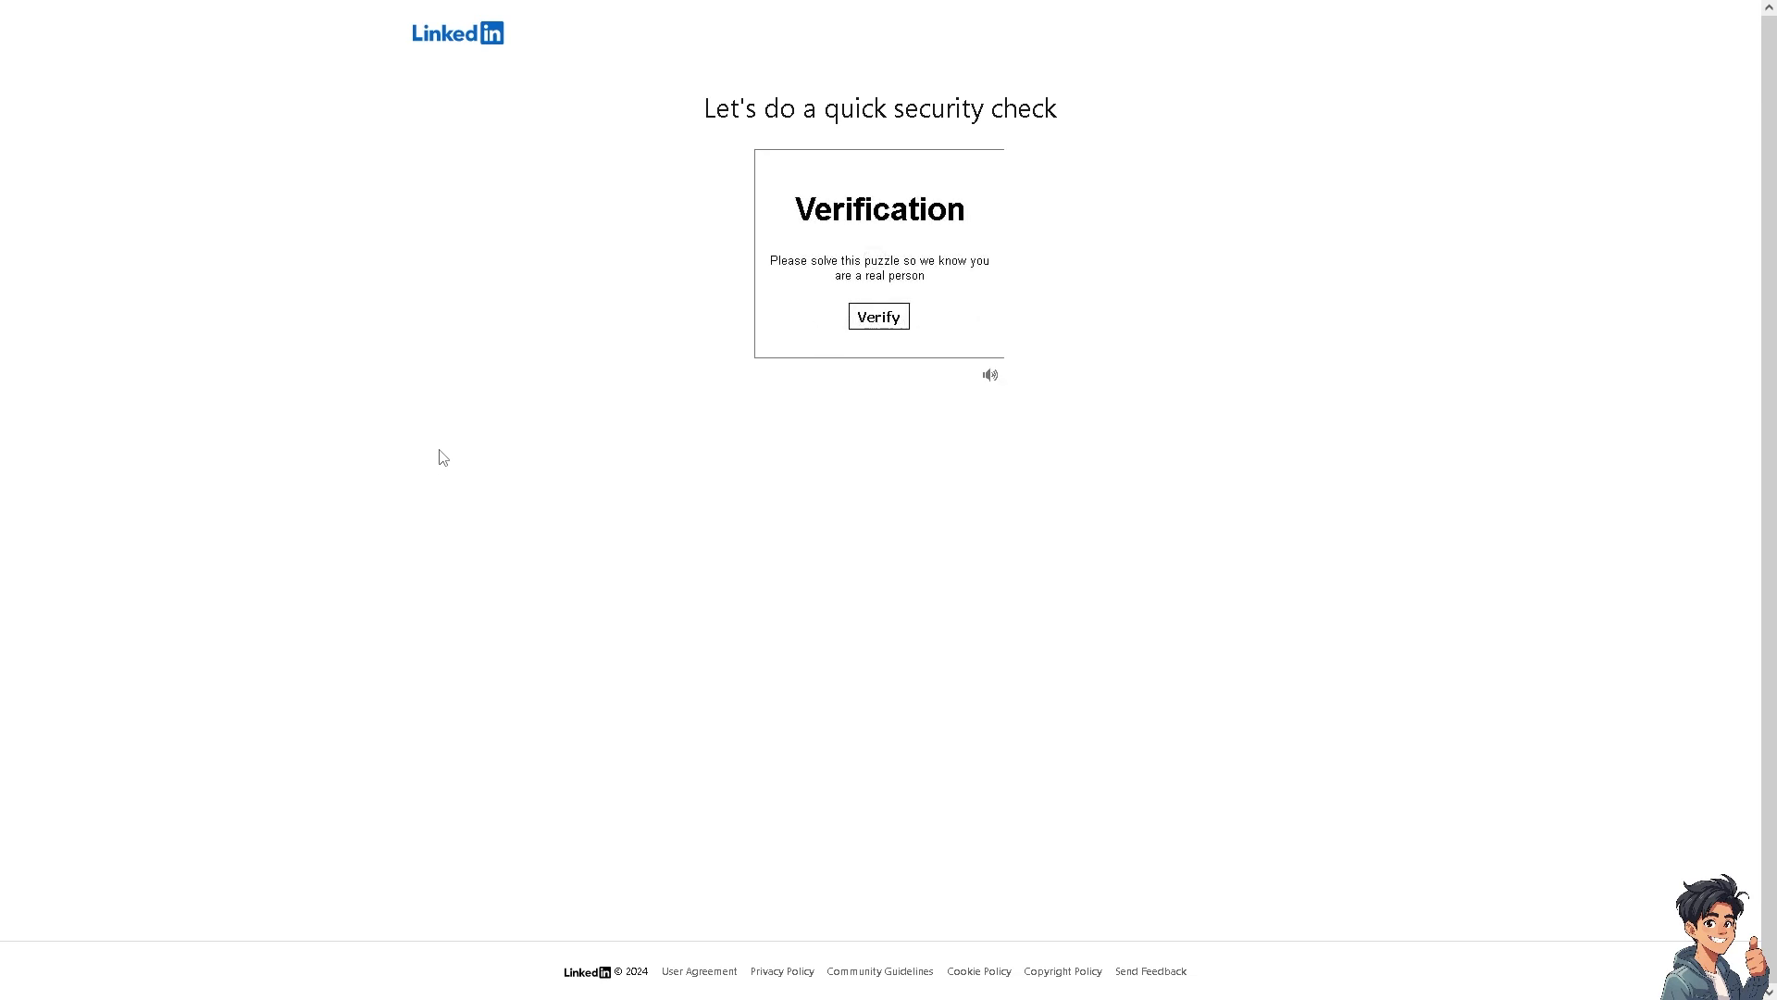
- Begin the human verification puzzle to reach the 6-digit code page
click(878, 316)
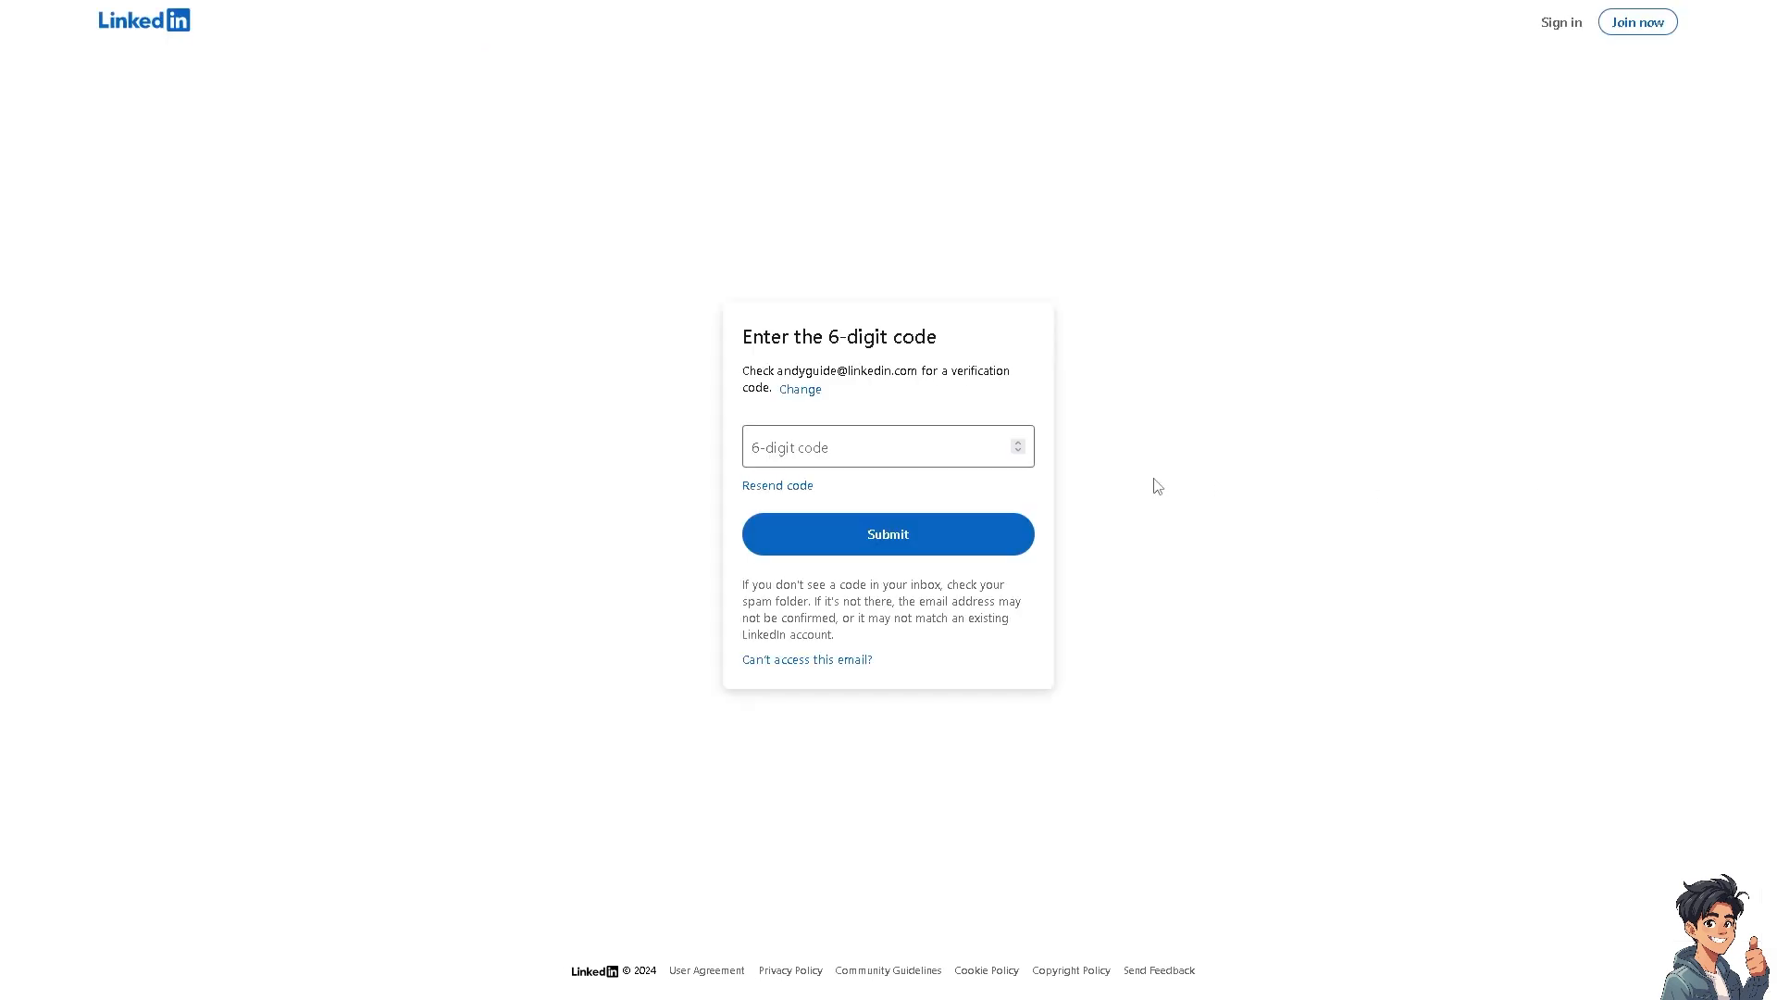
mouse_move(589, 463)
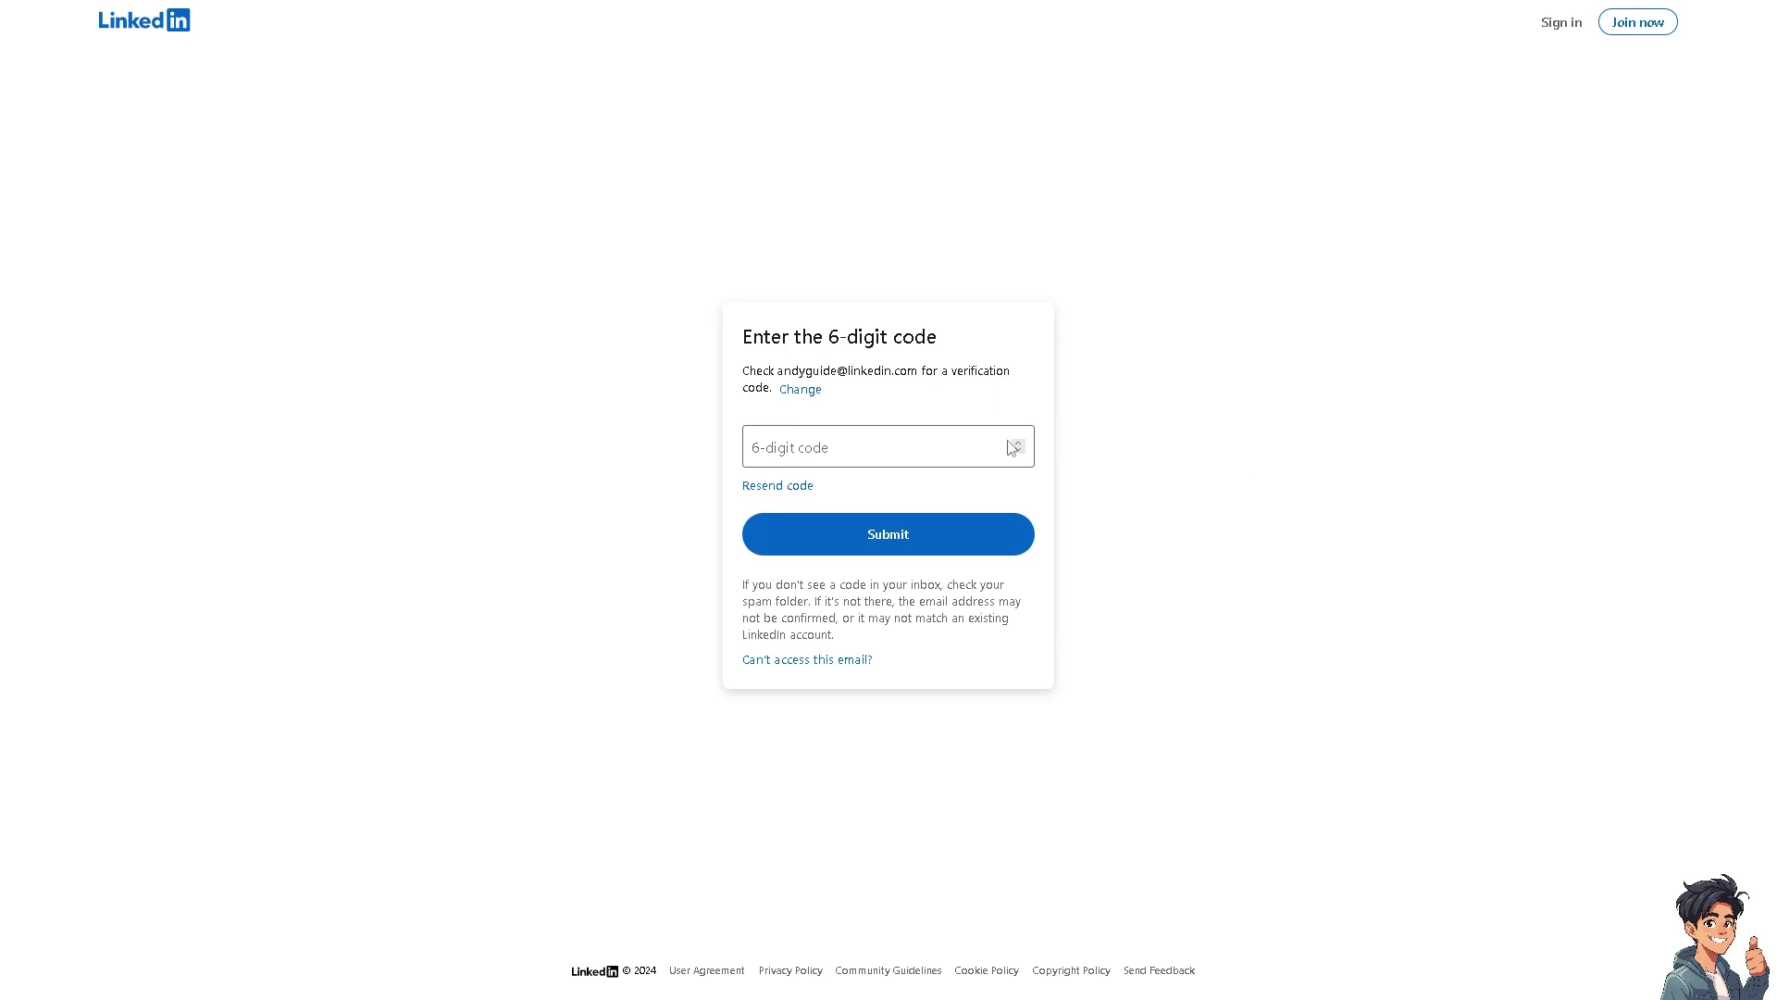
mouse_move(1123, 441)
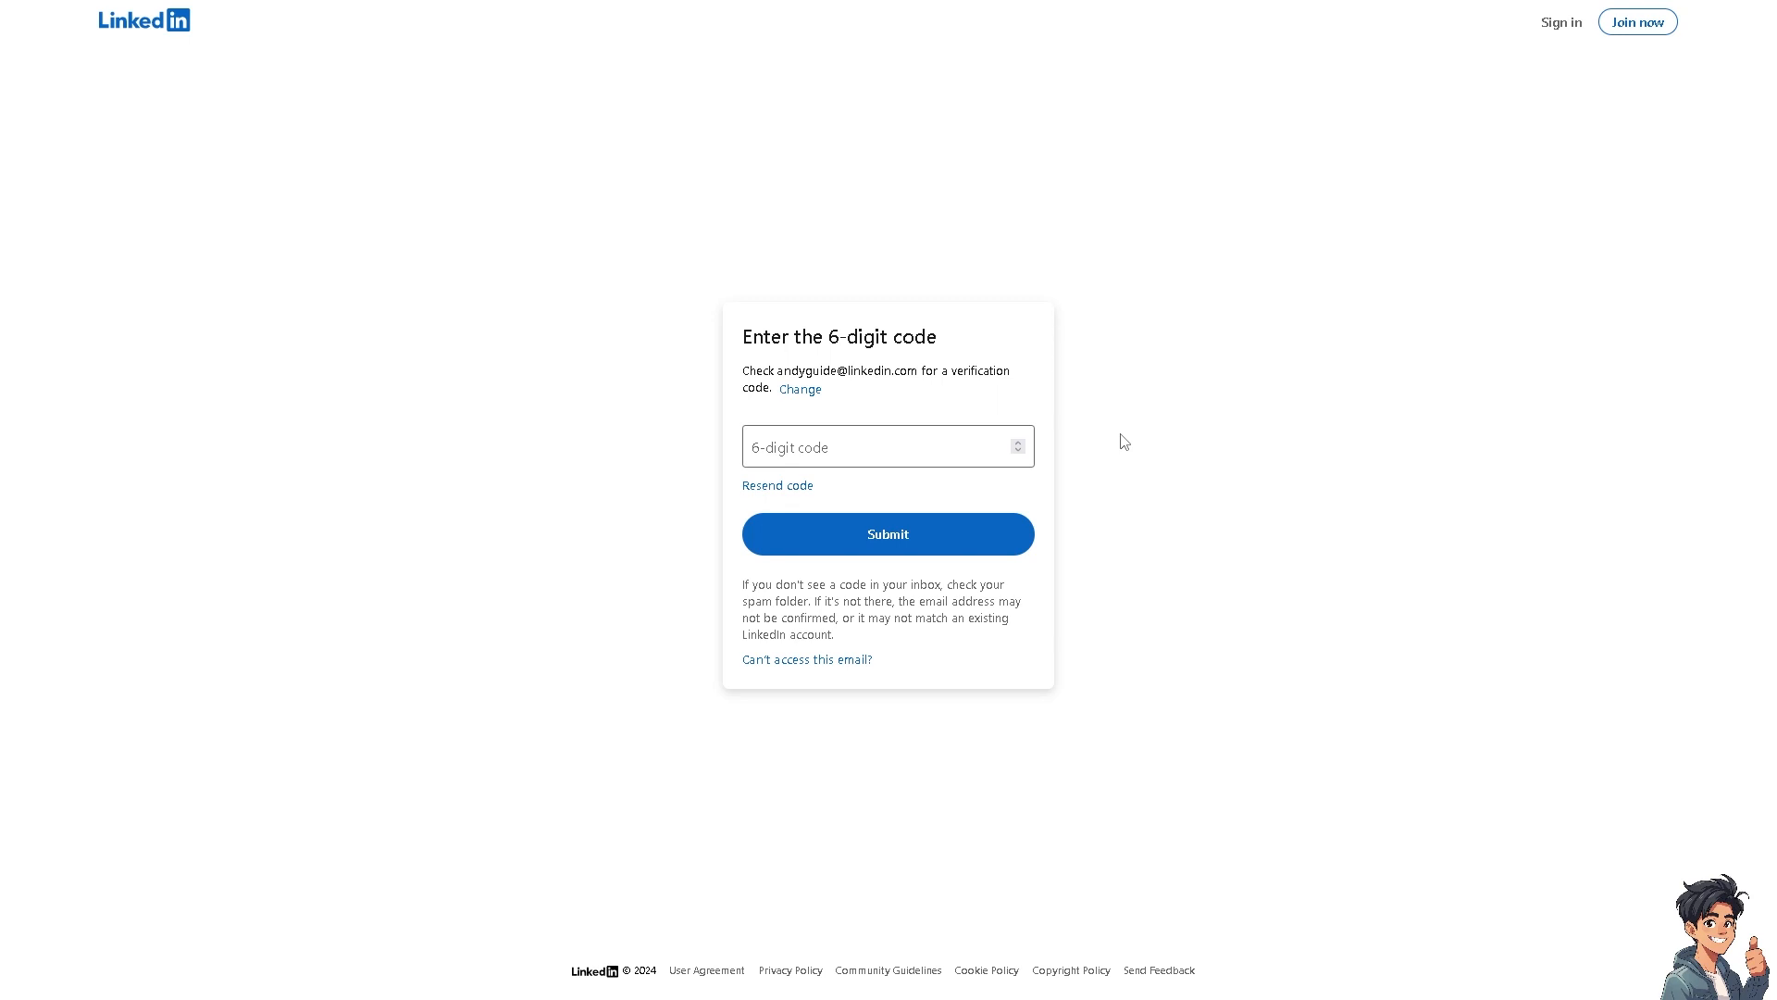
mouse_move(807, 659)
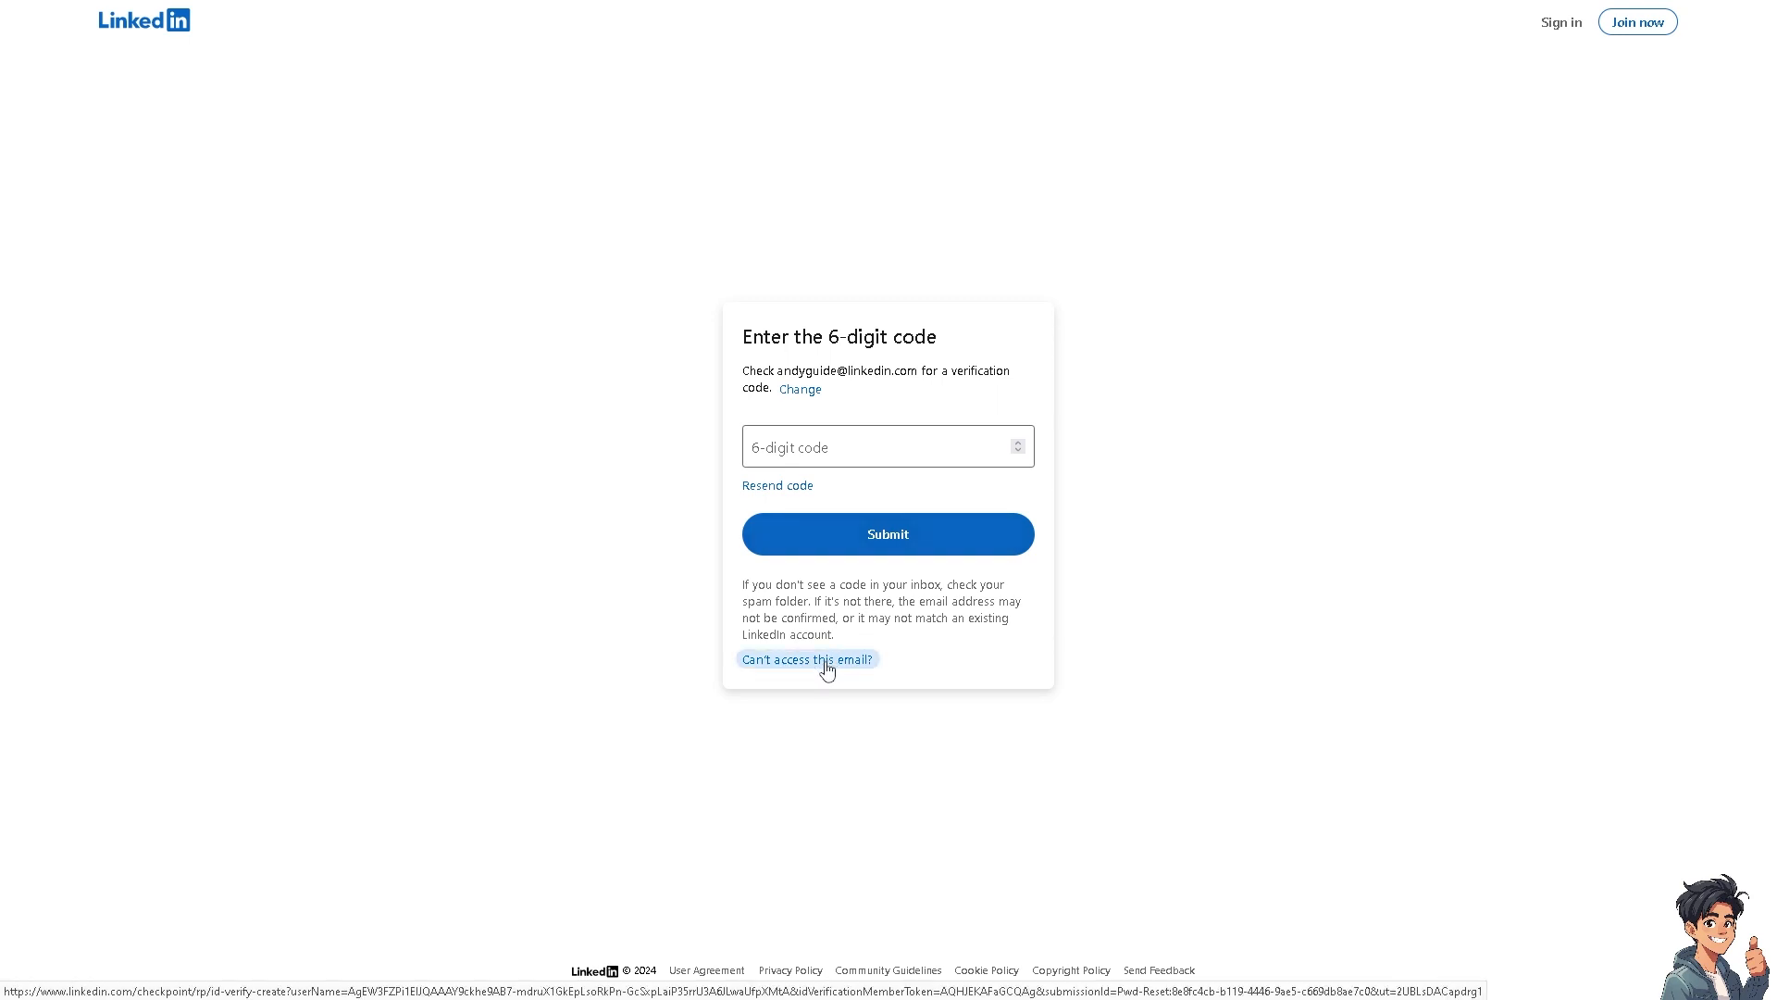
- Report the account email as unreachable, bringing up the mobile government-ID QR verification
click(807, 659)
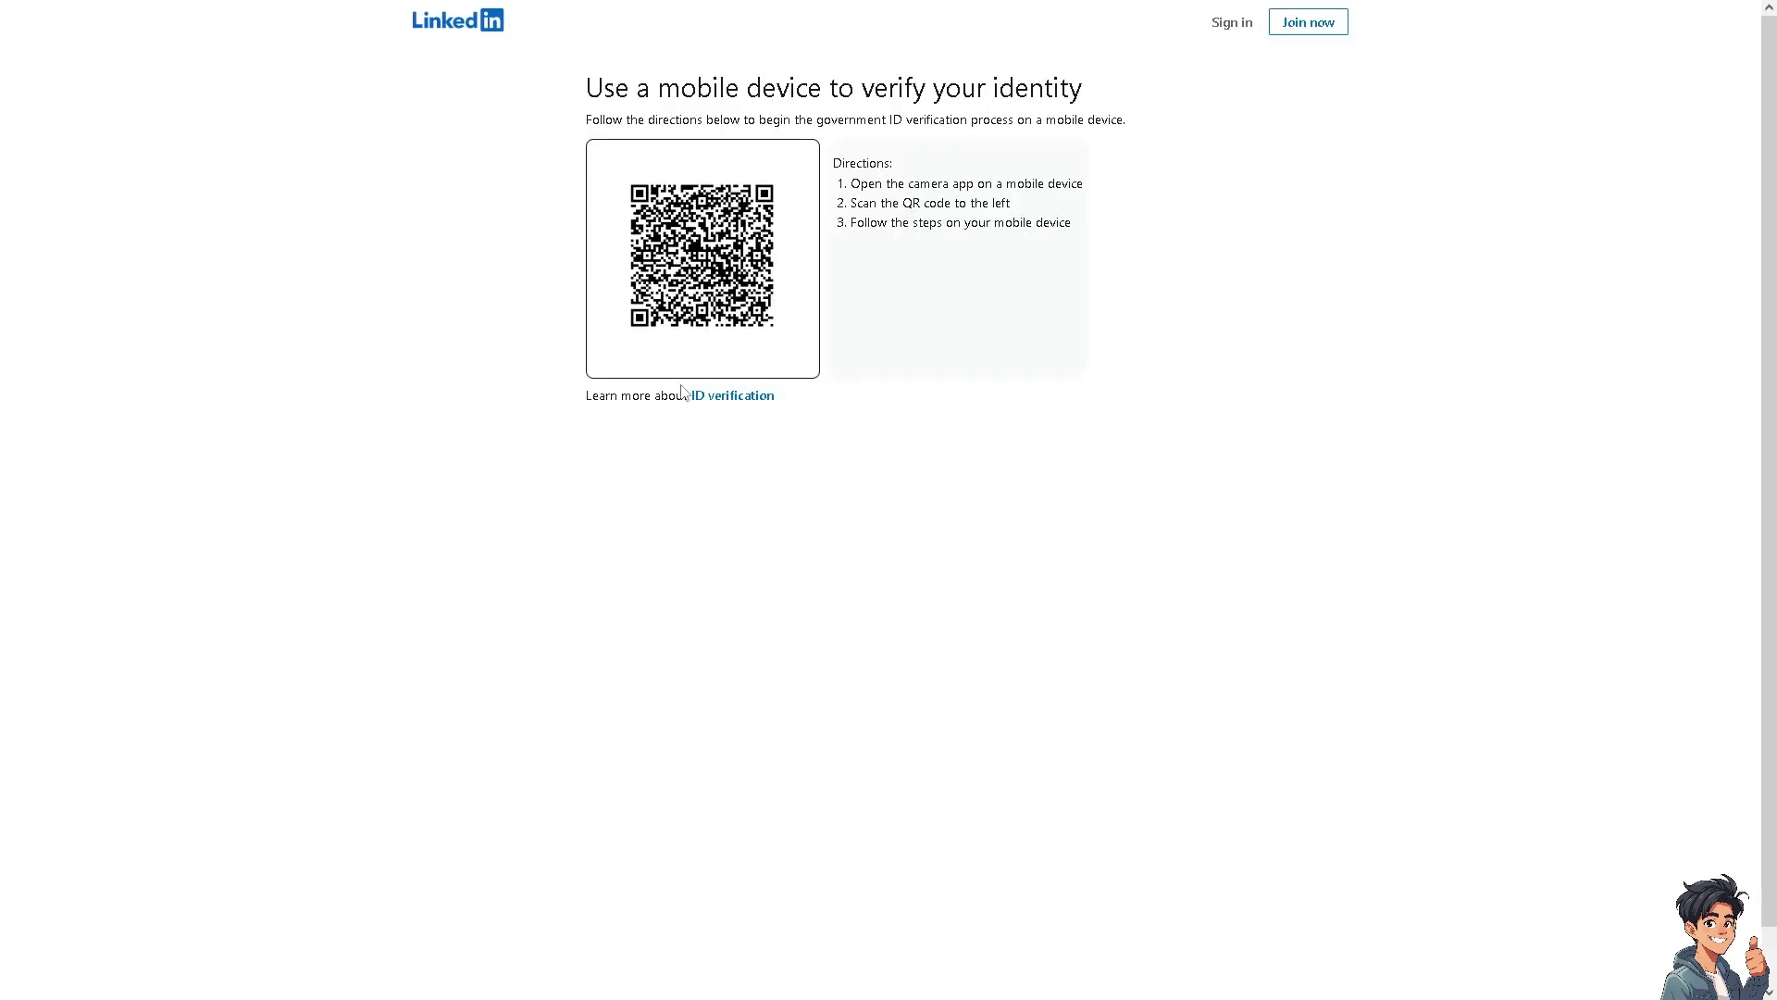
mouse_move(635, 241)
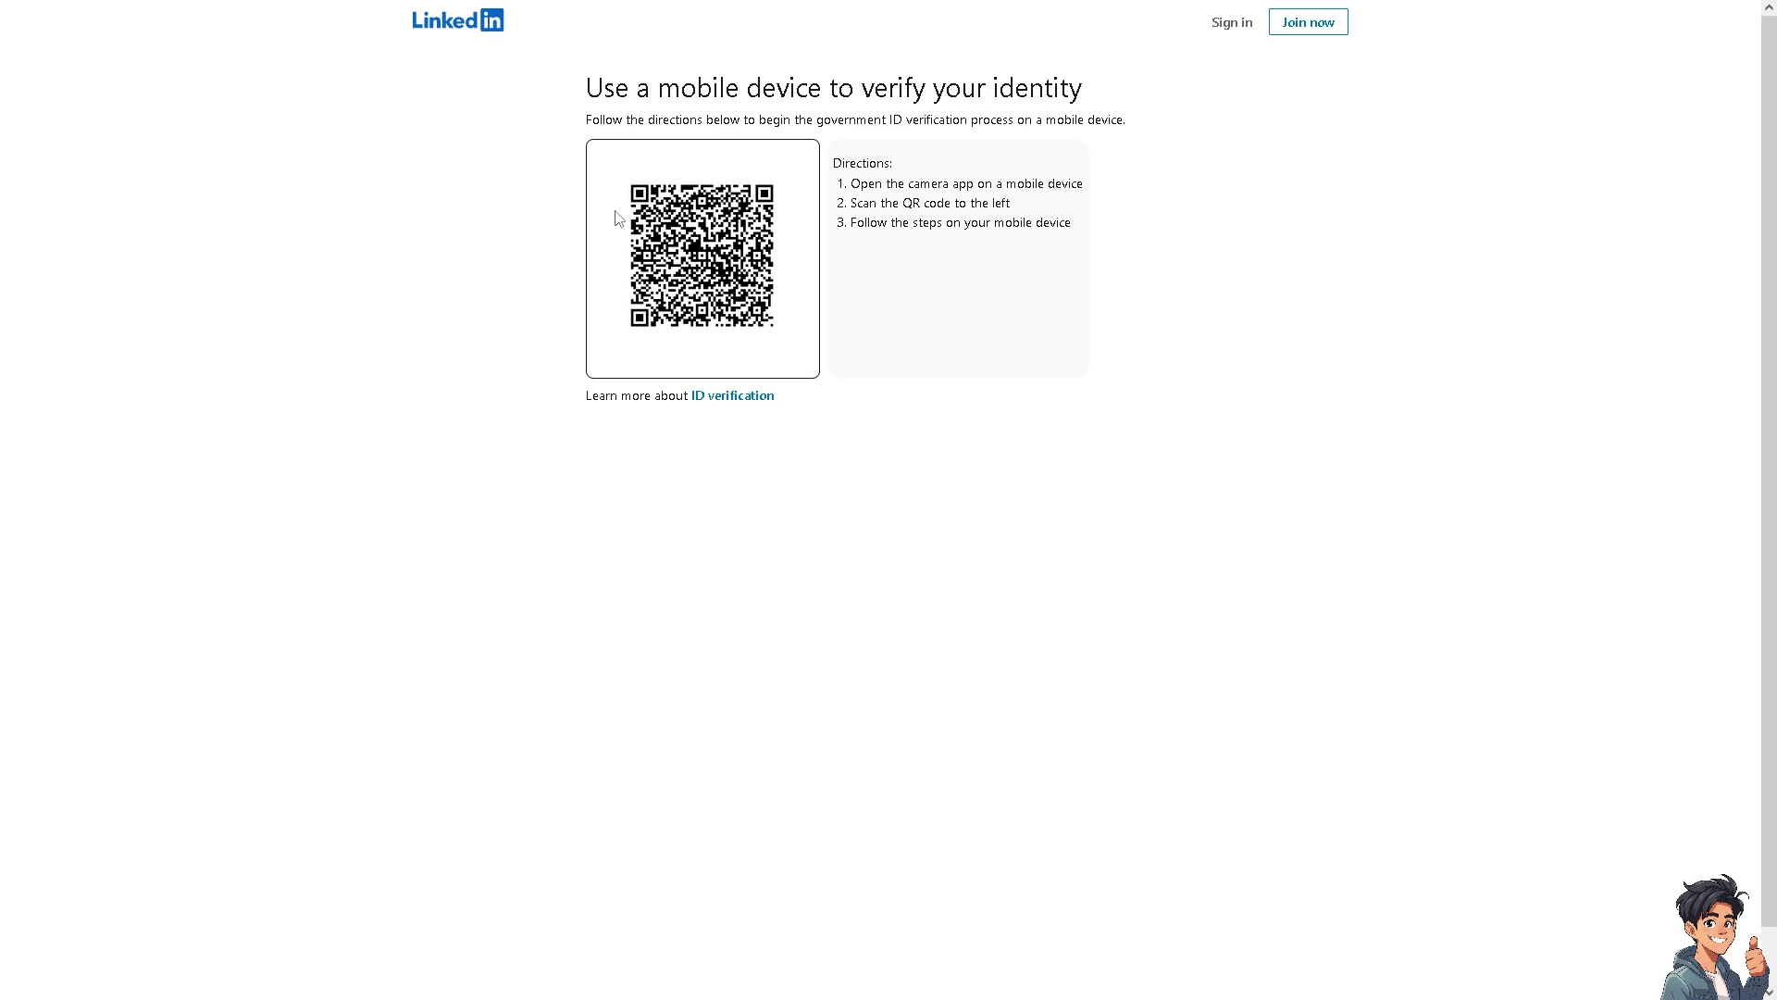
mouse_move(883, 202)
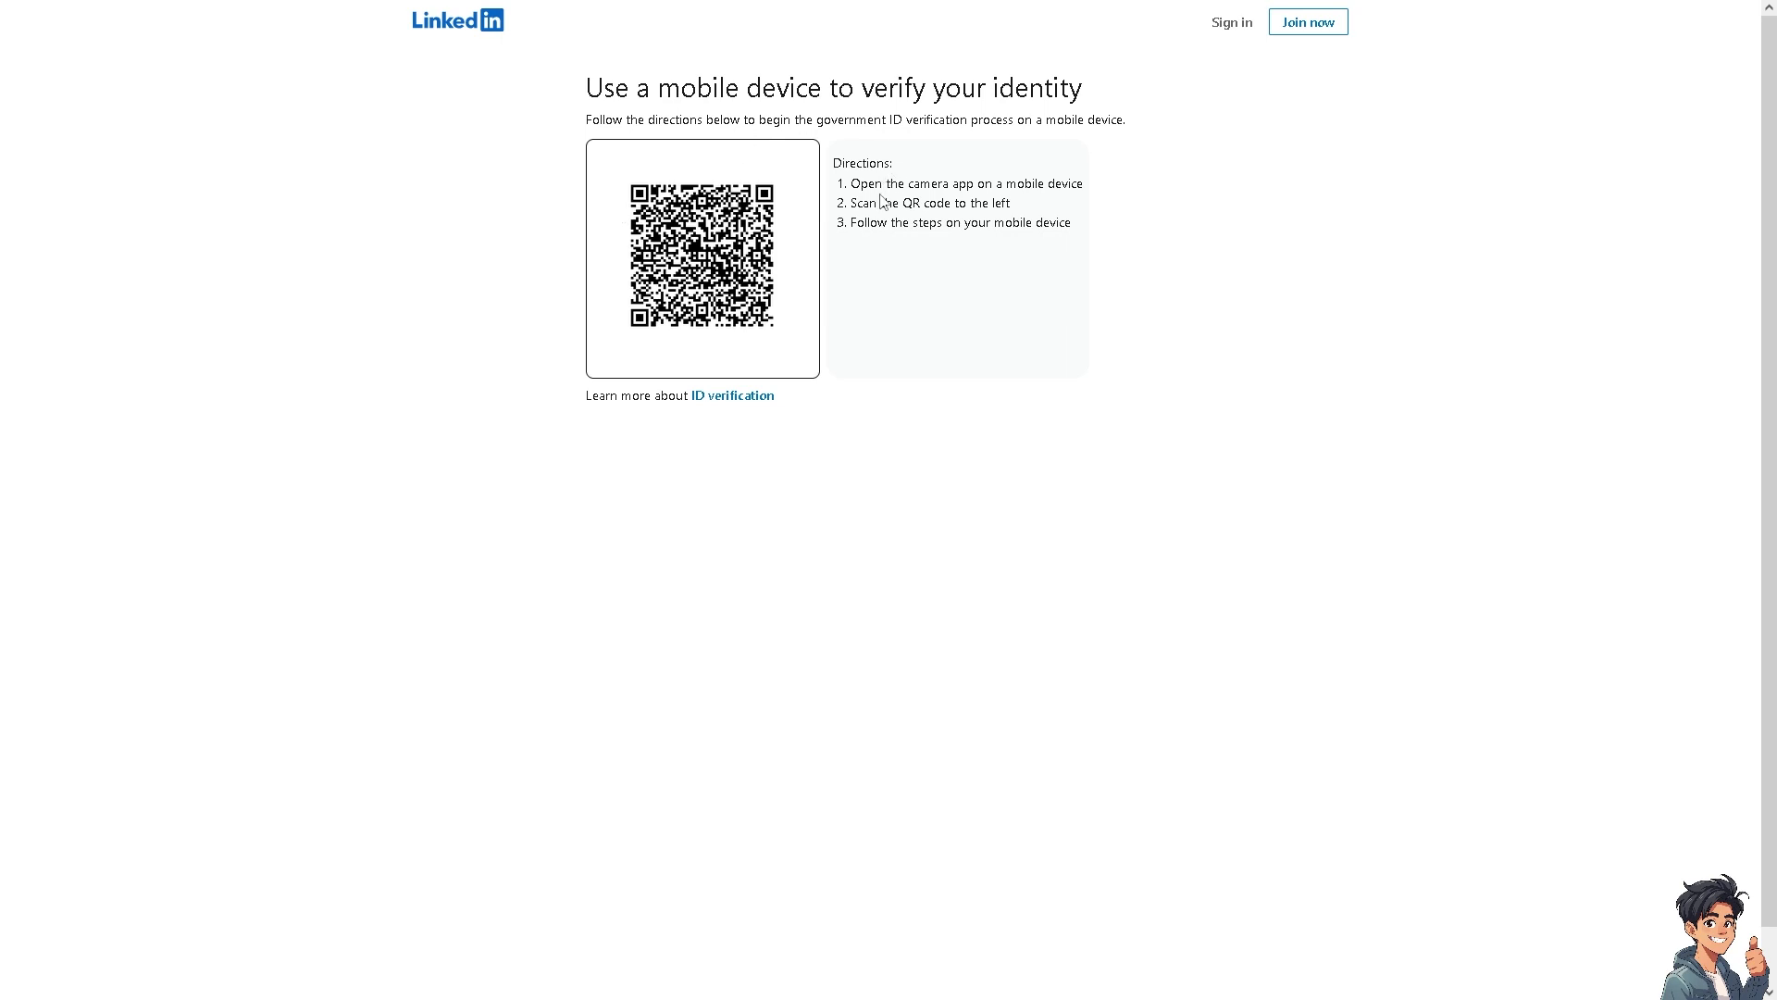
mouse_move(987, 196)
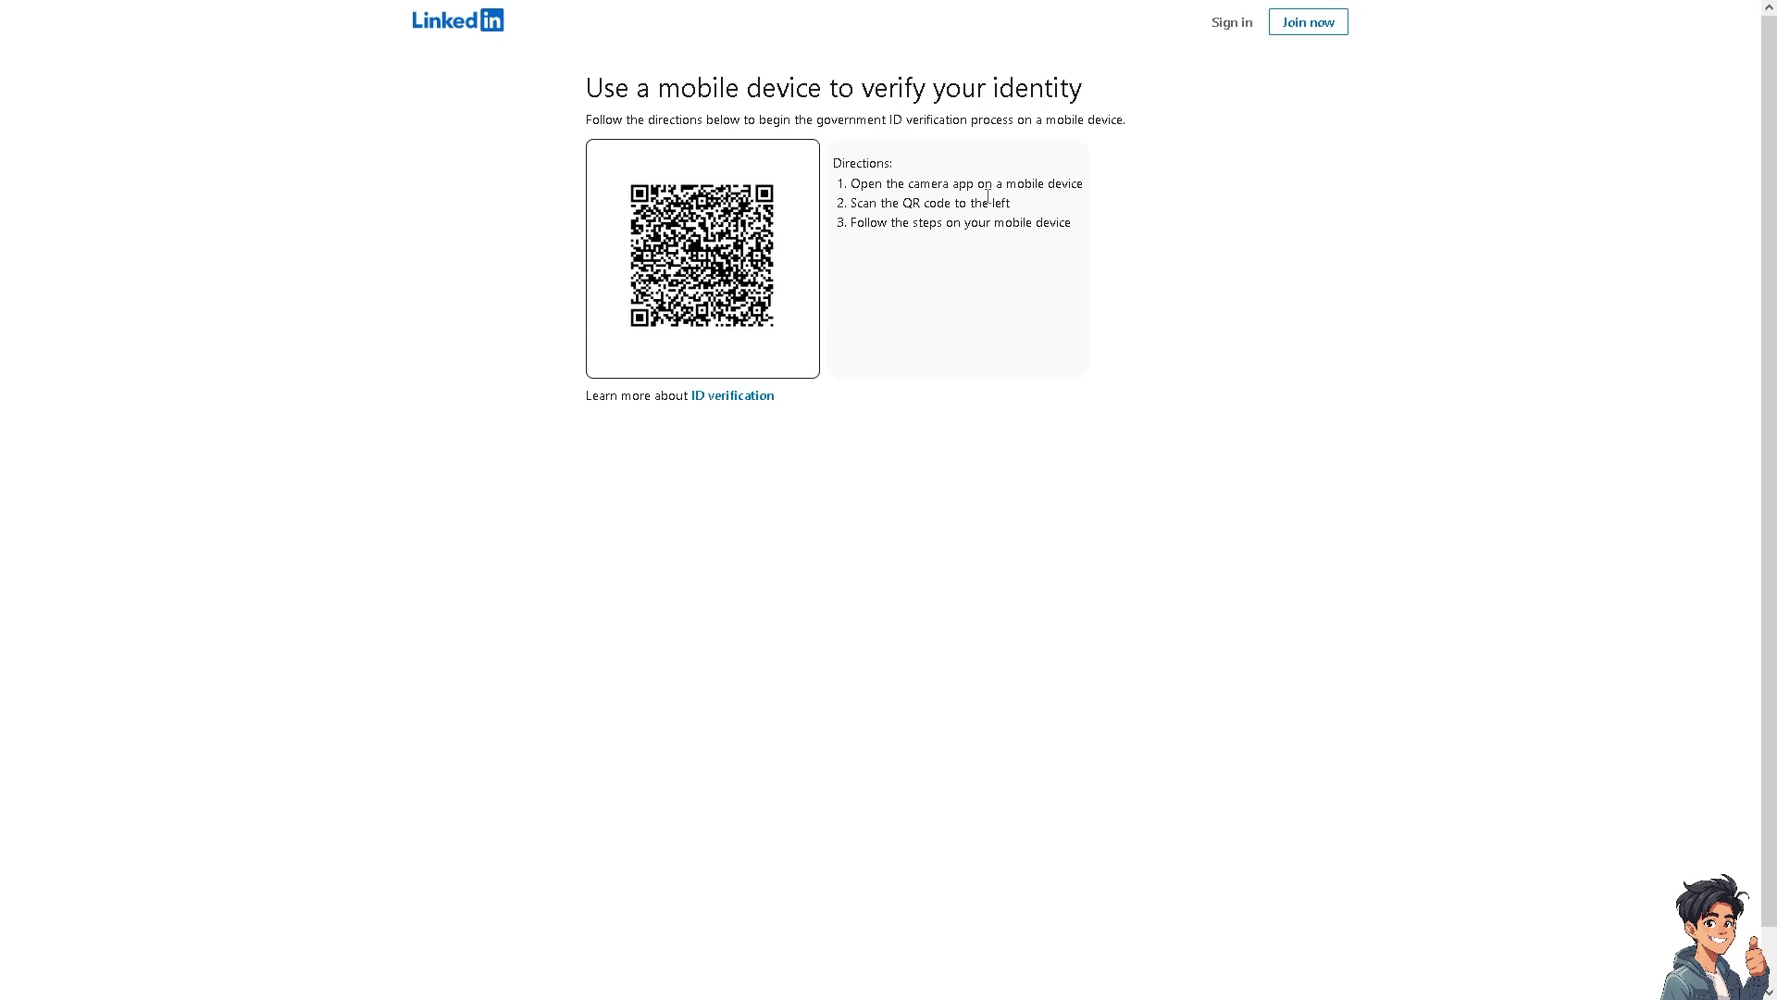
mouse_move(943, 222)
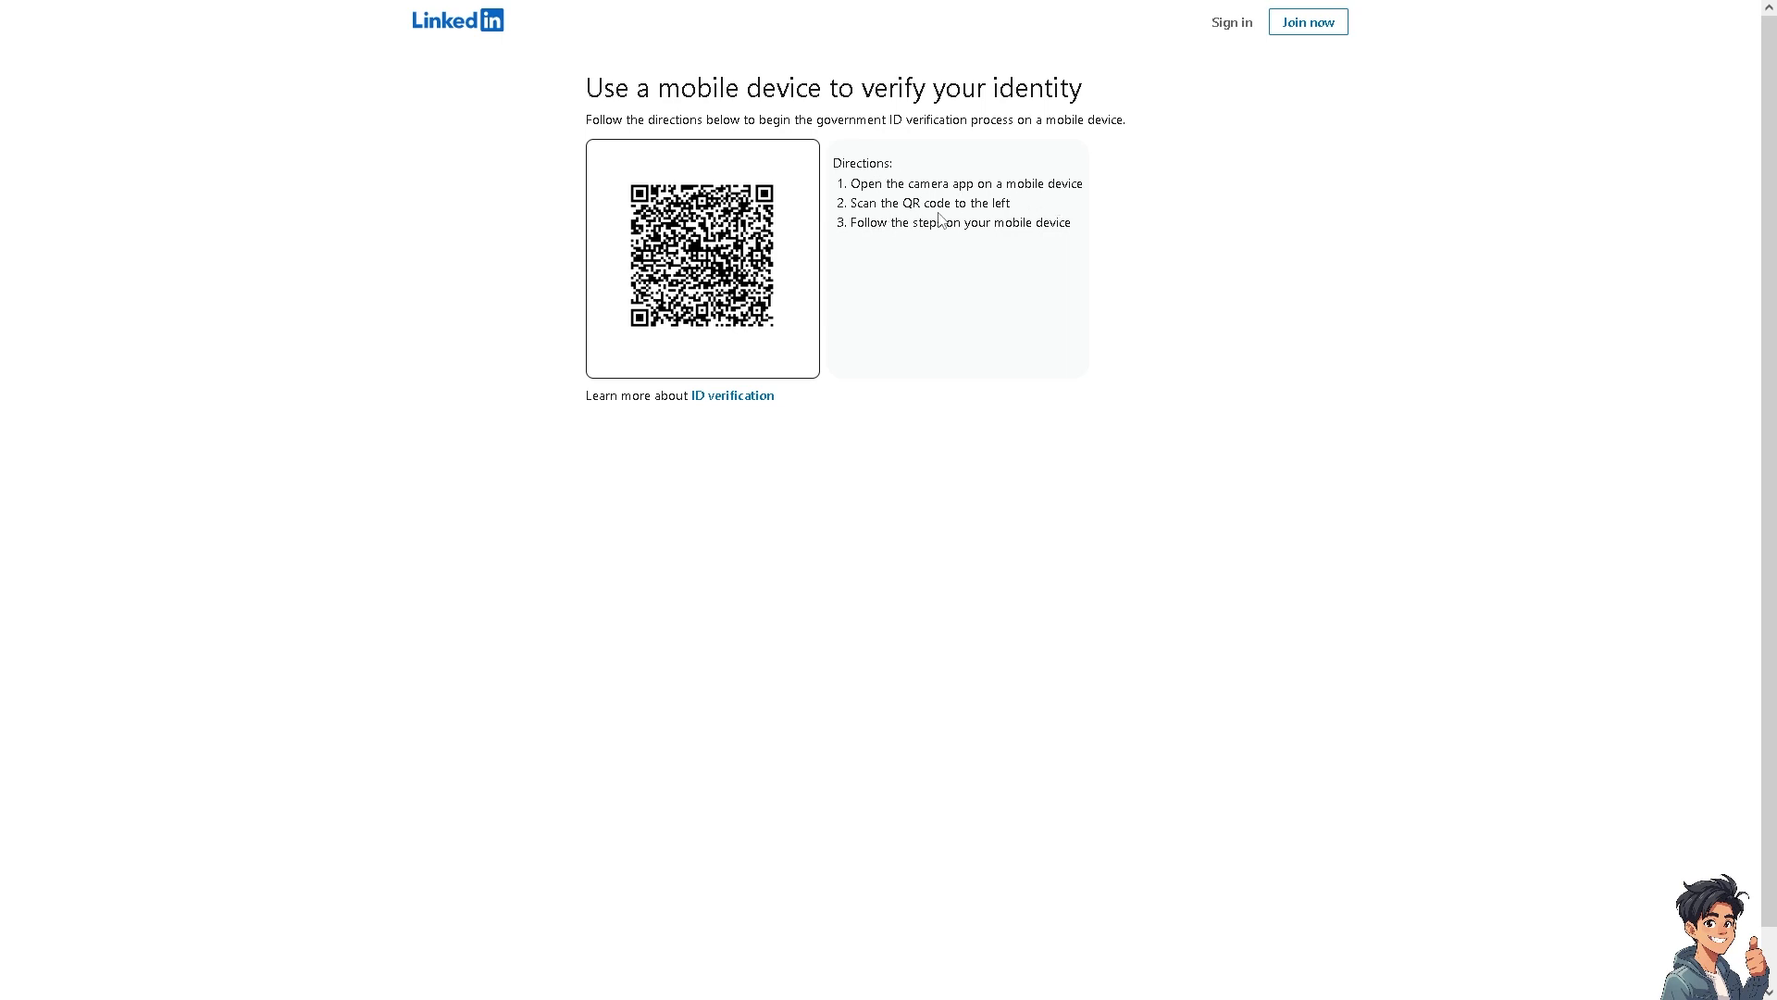
mouse_move(884, 244)
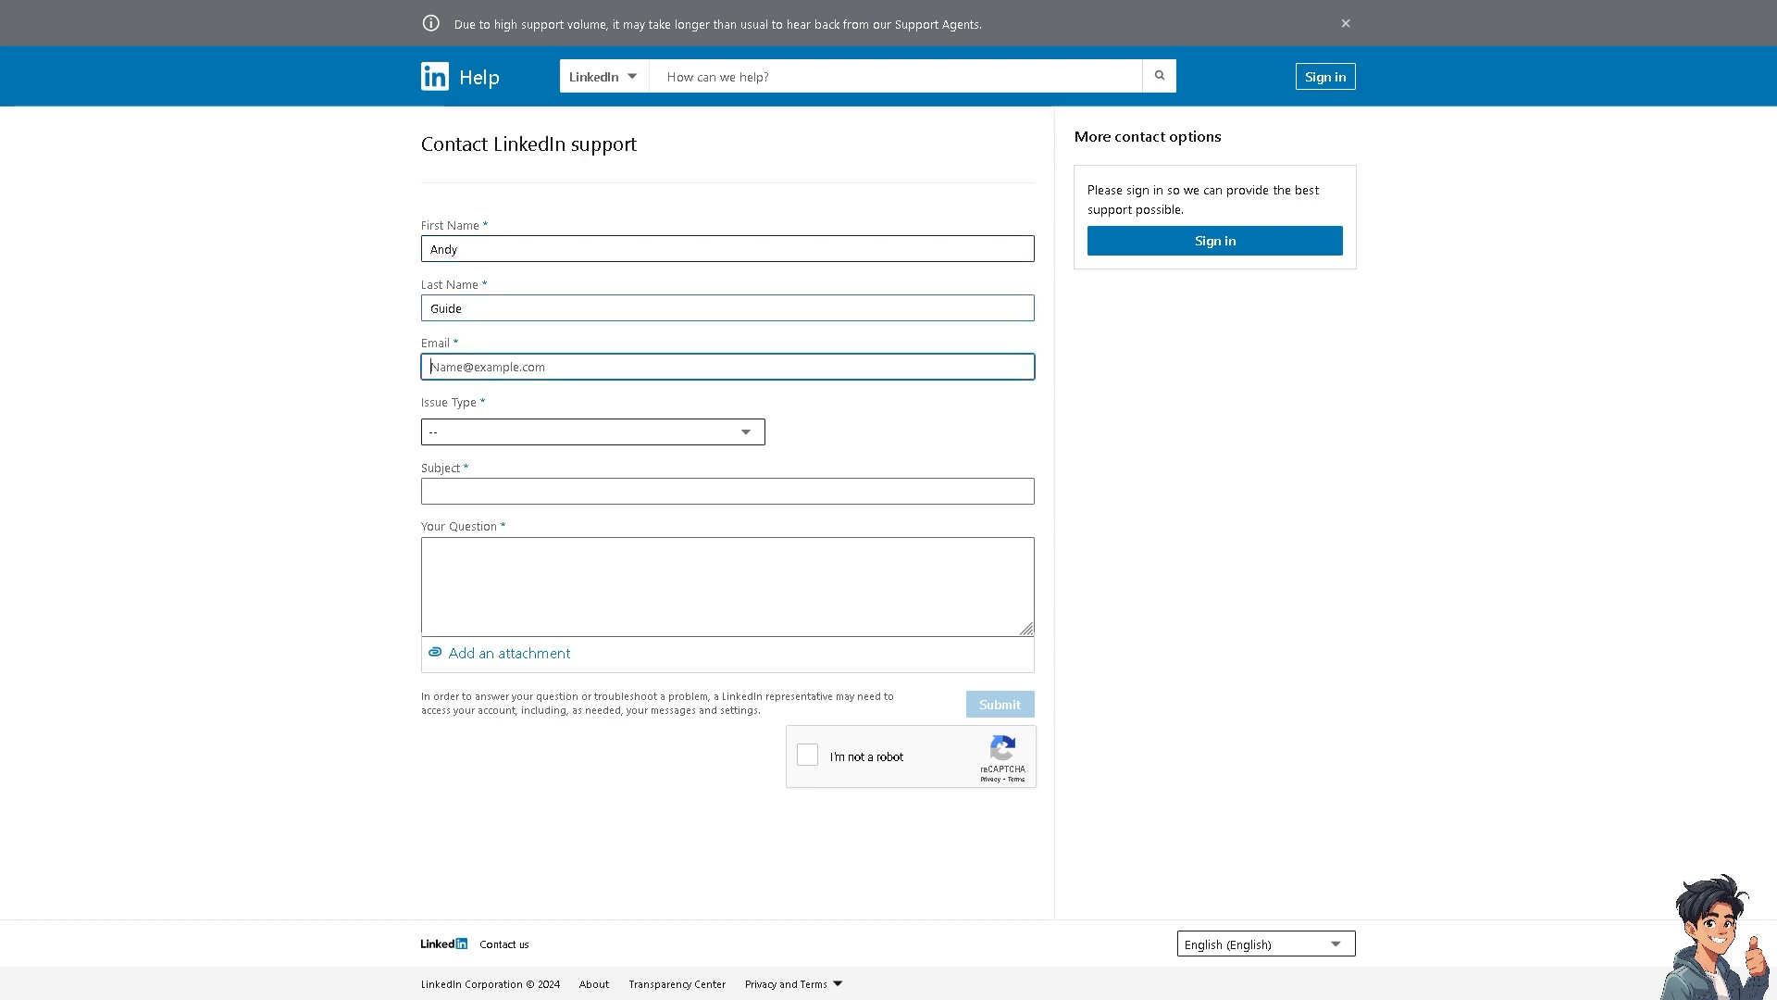
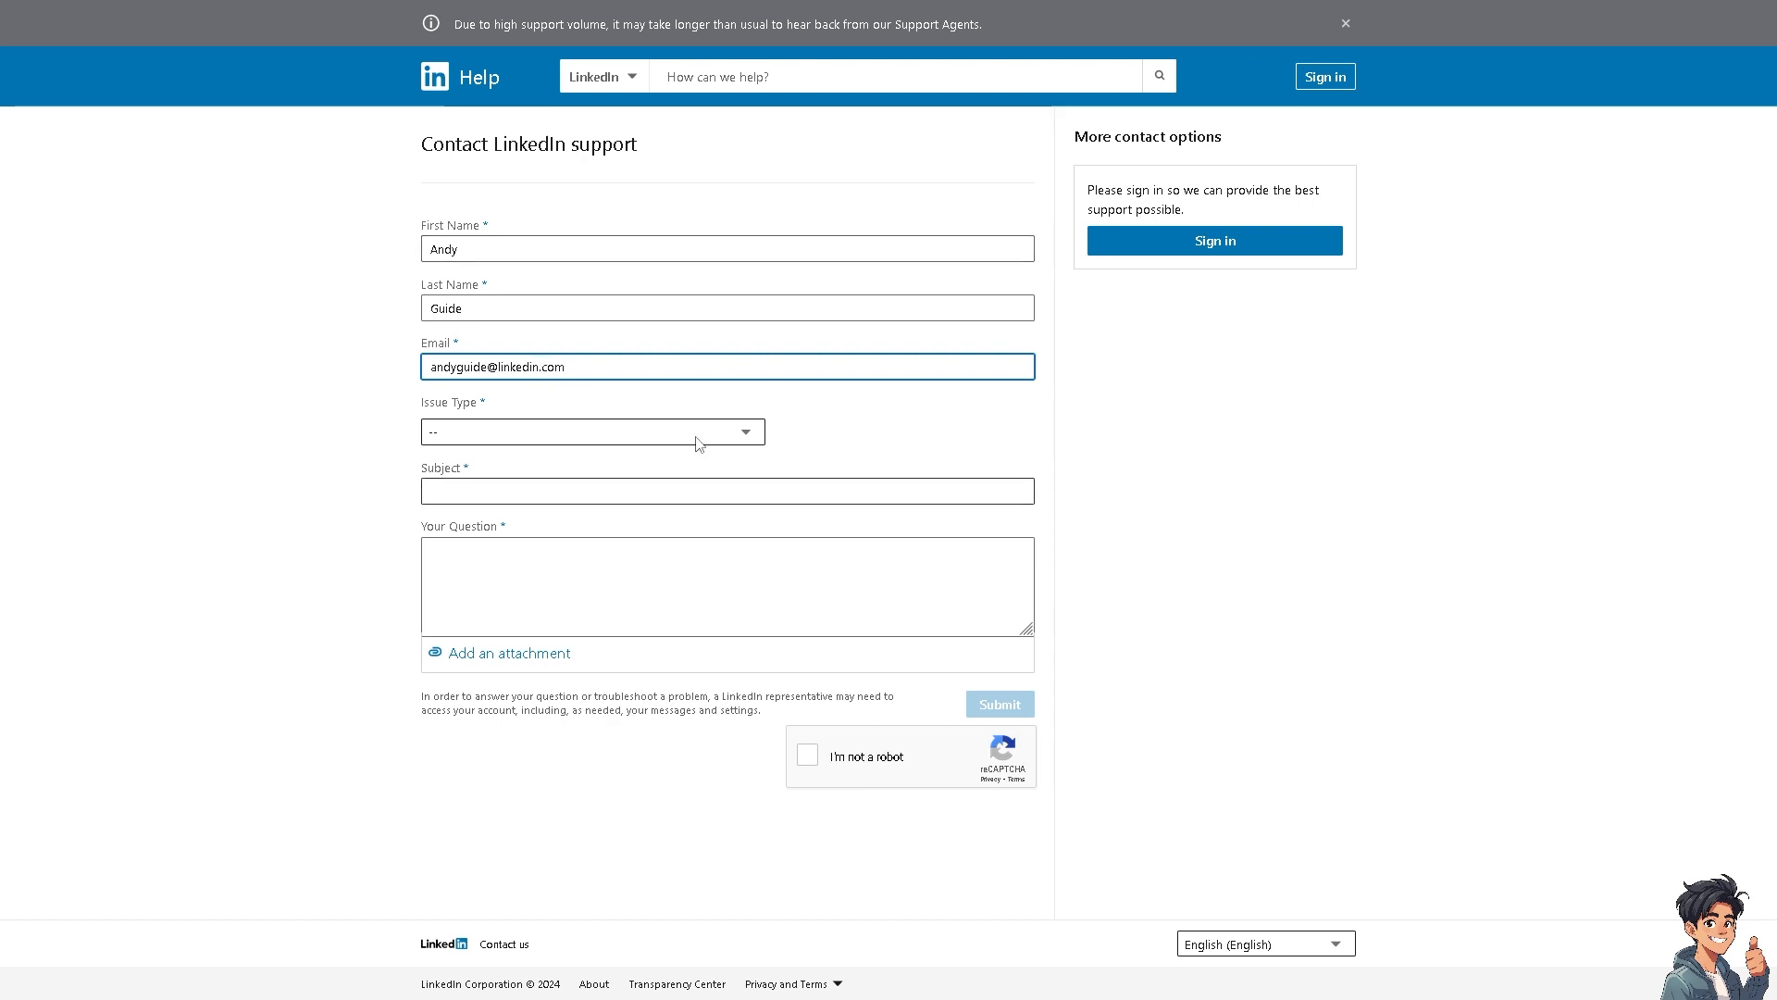
click(591, 431)
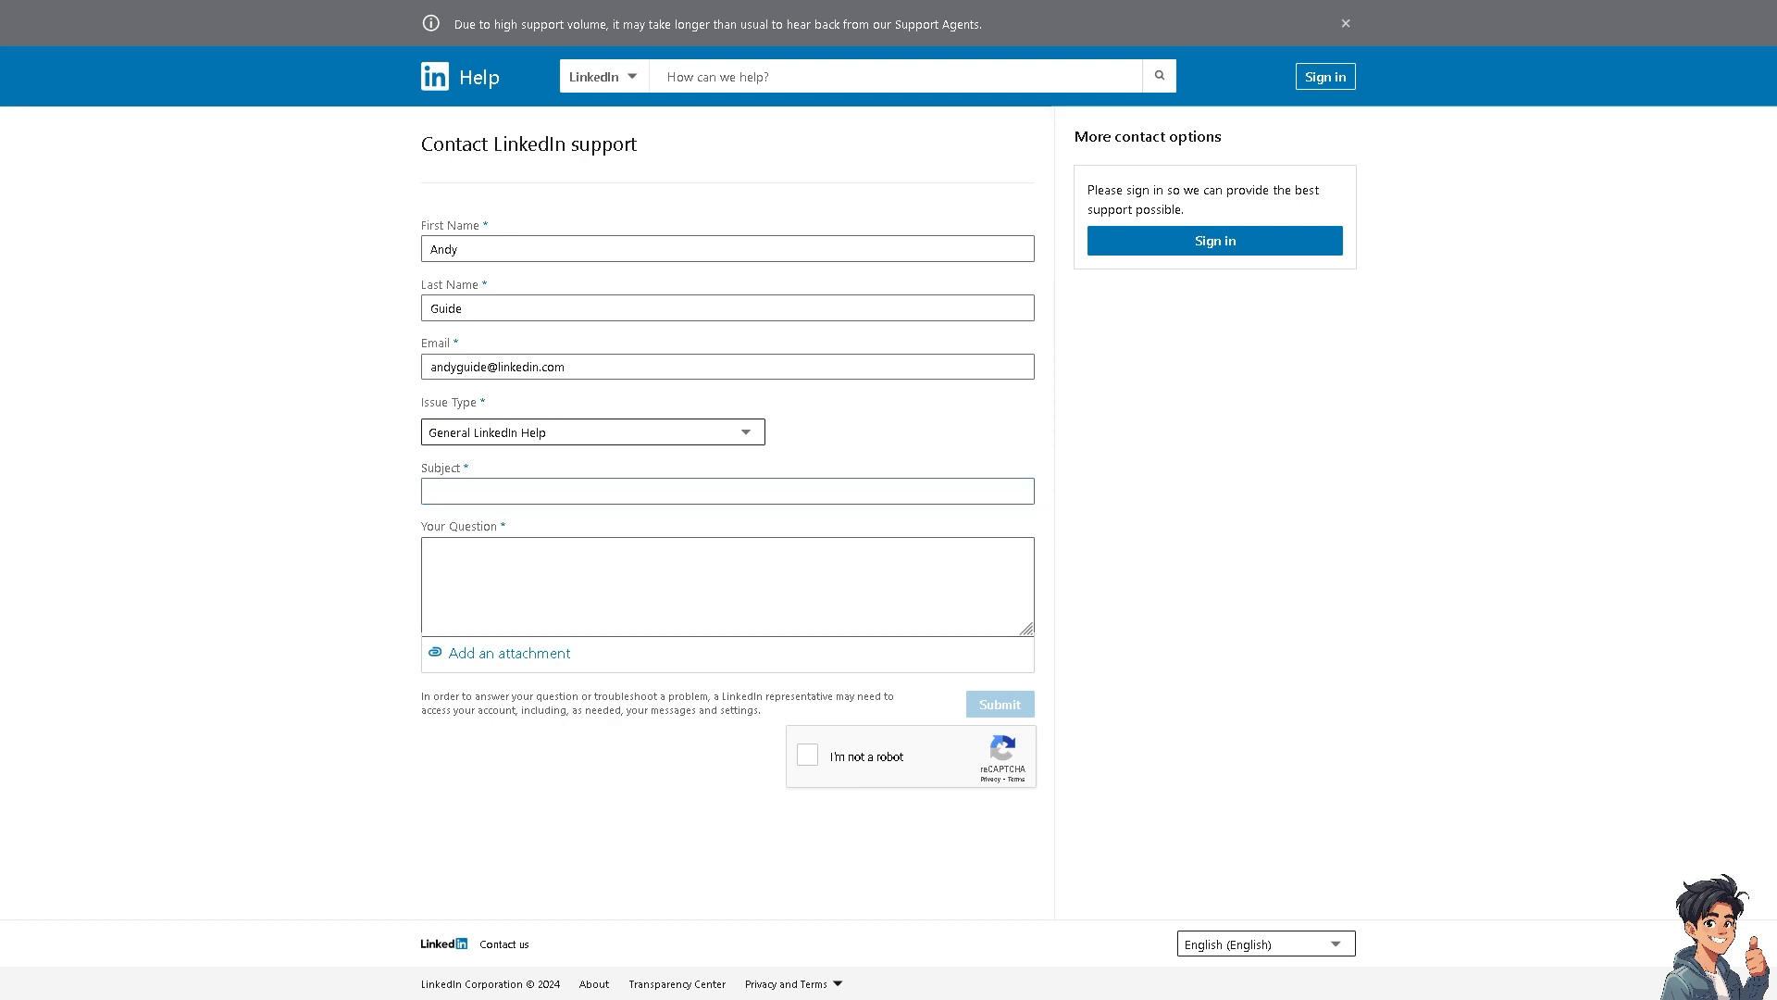
- Enter 'How To Recover Linkedin Account Without Email And Phone Number' as subject and question
click(726, 488)
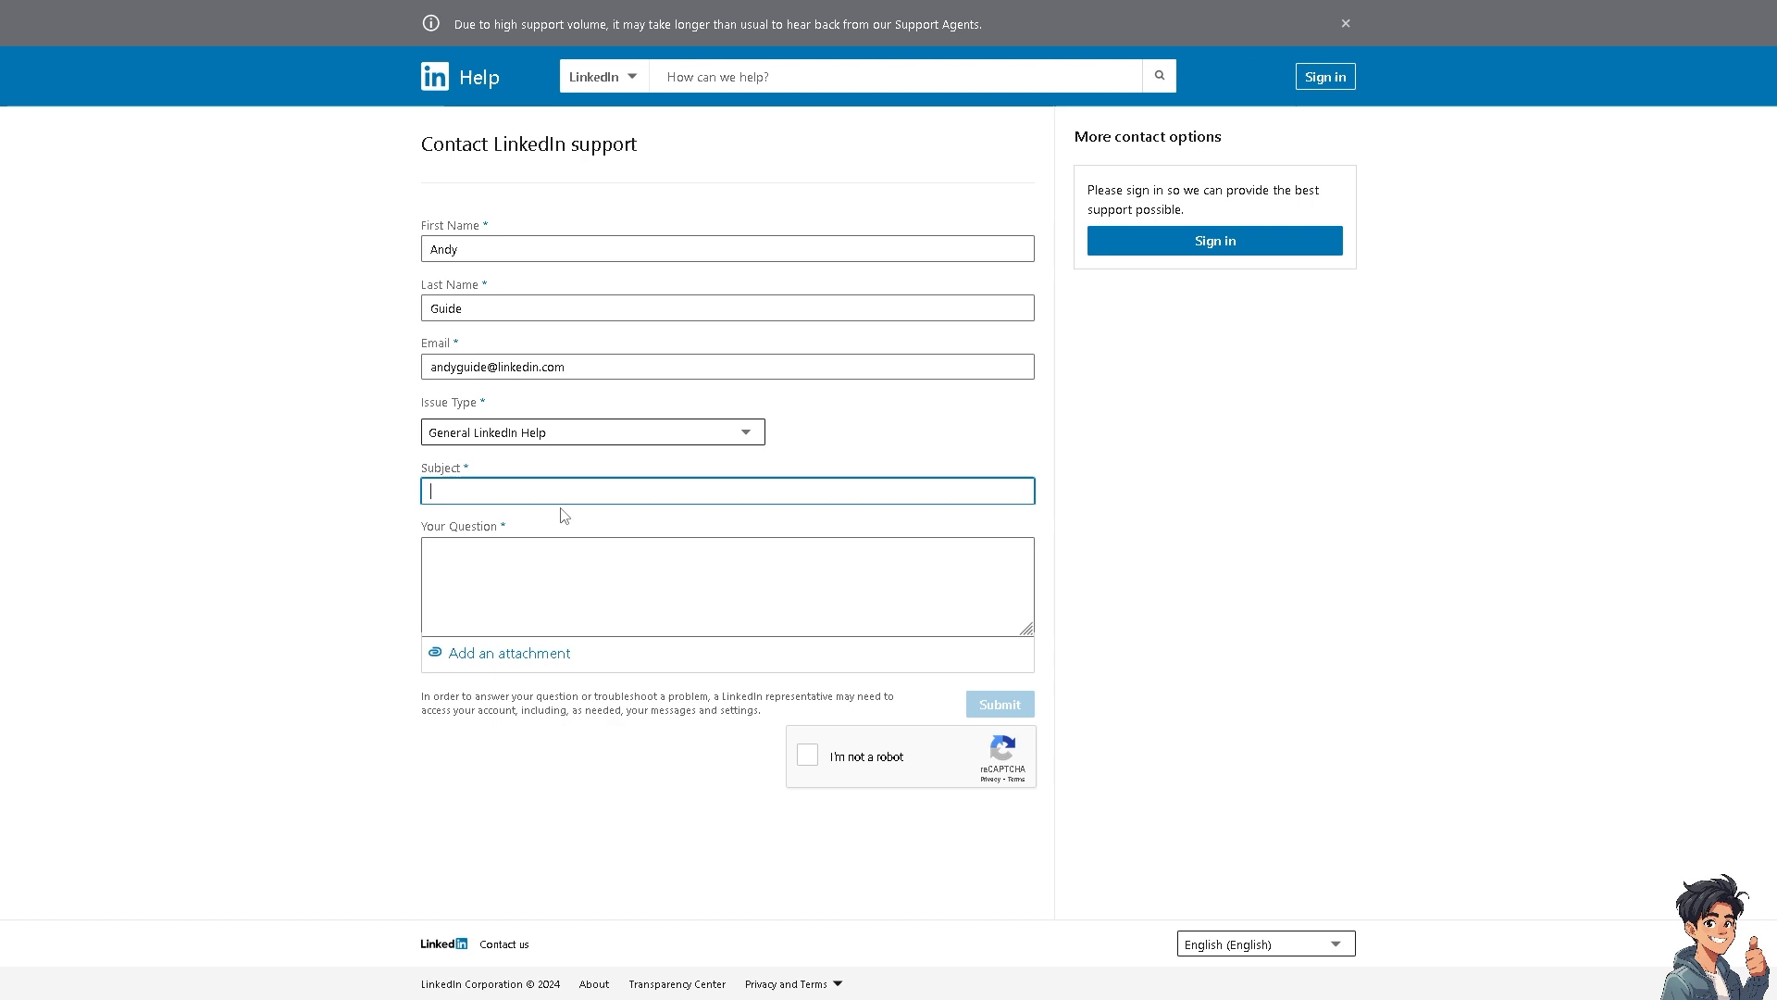
text(How To Recover Linkedin Account Without Email And Phone Number)
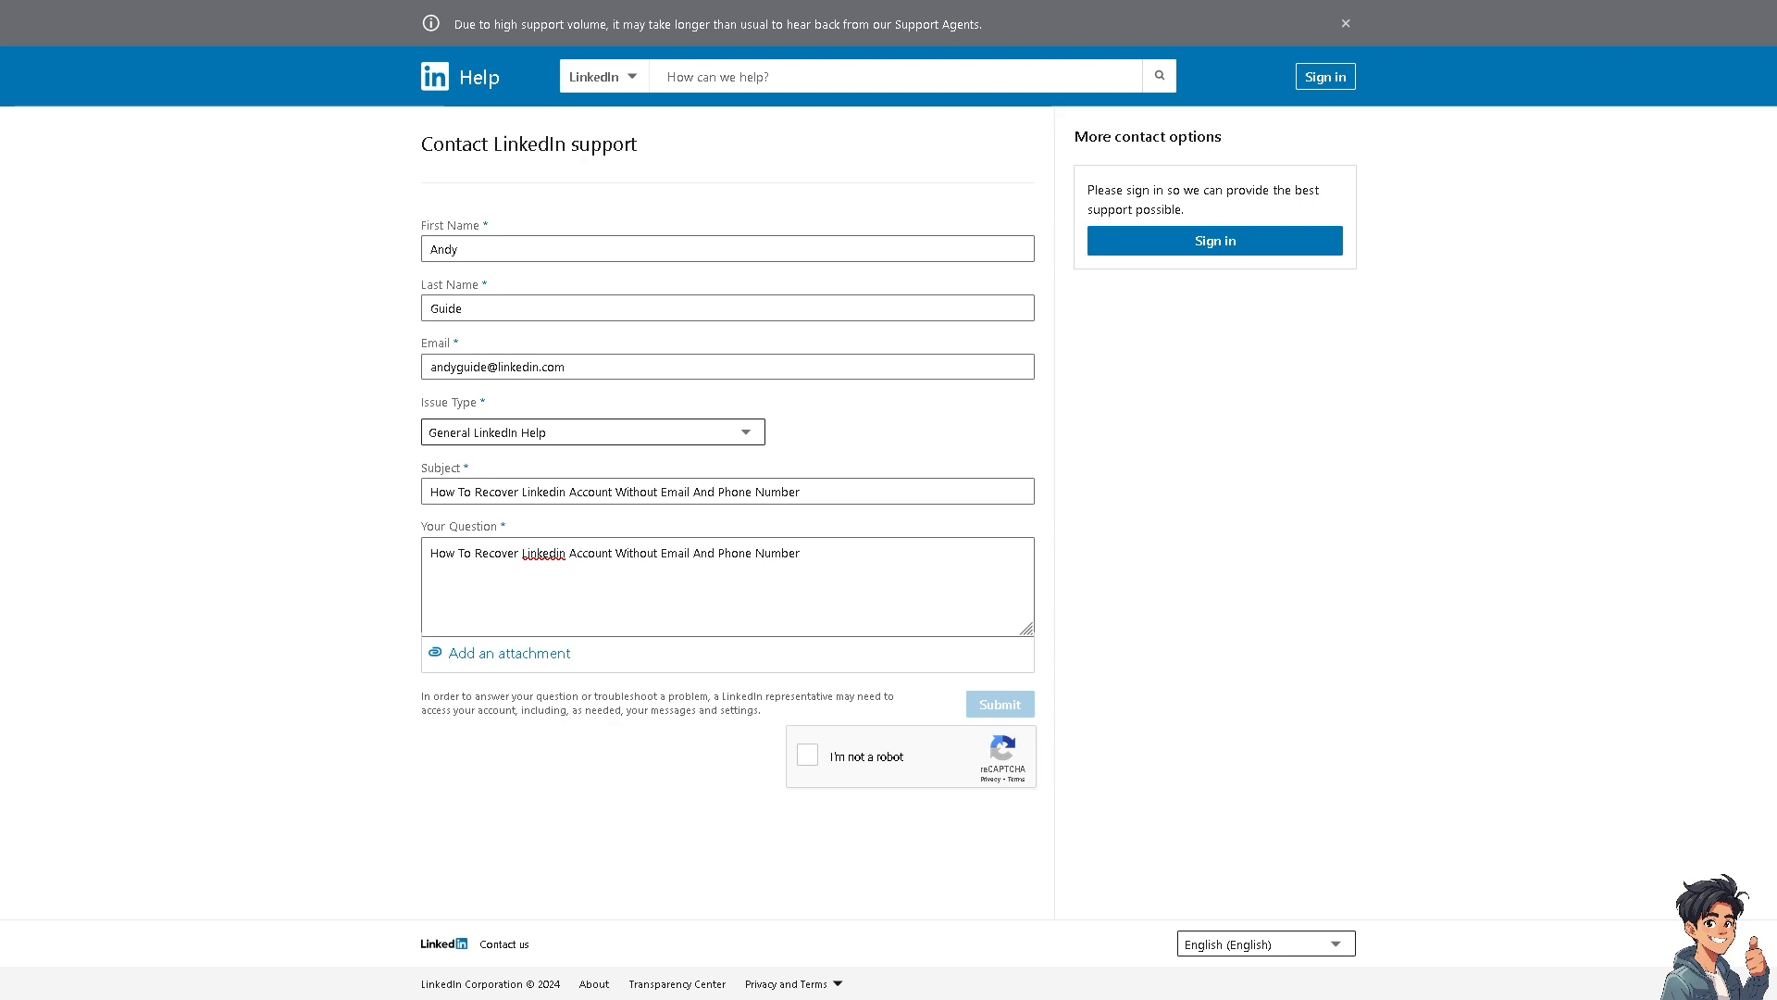
click(507, 653)
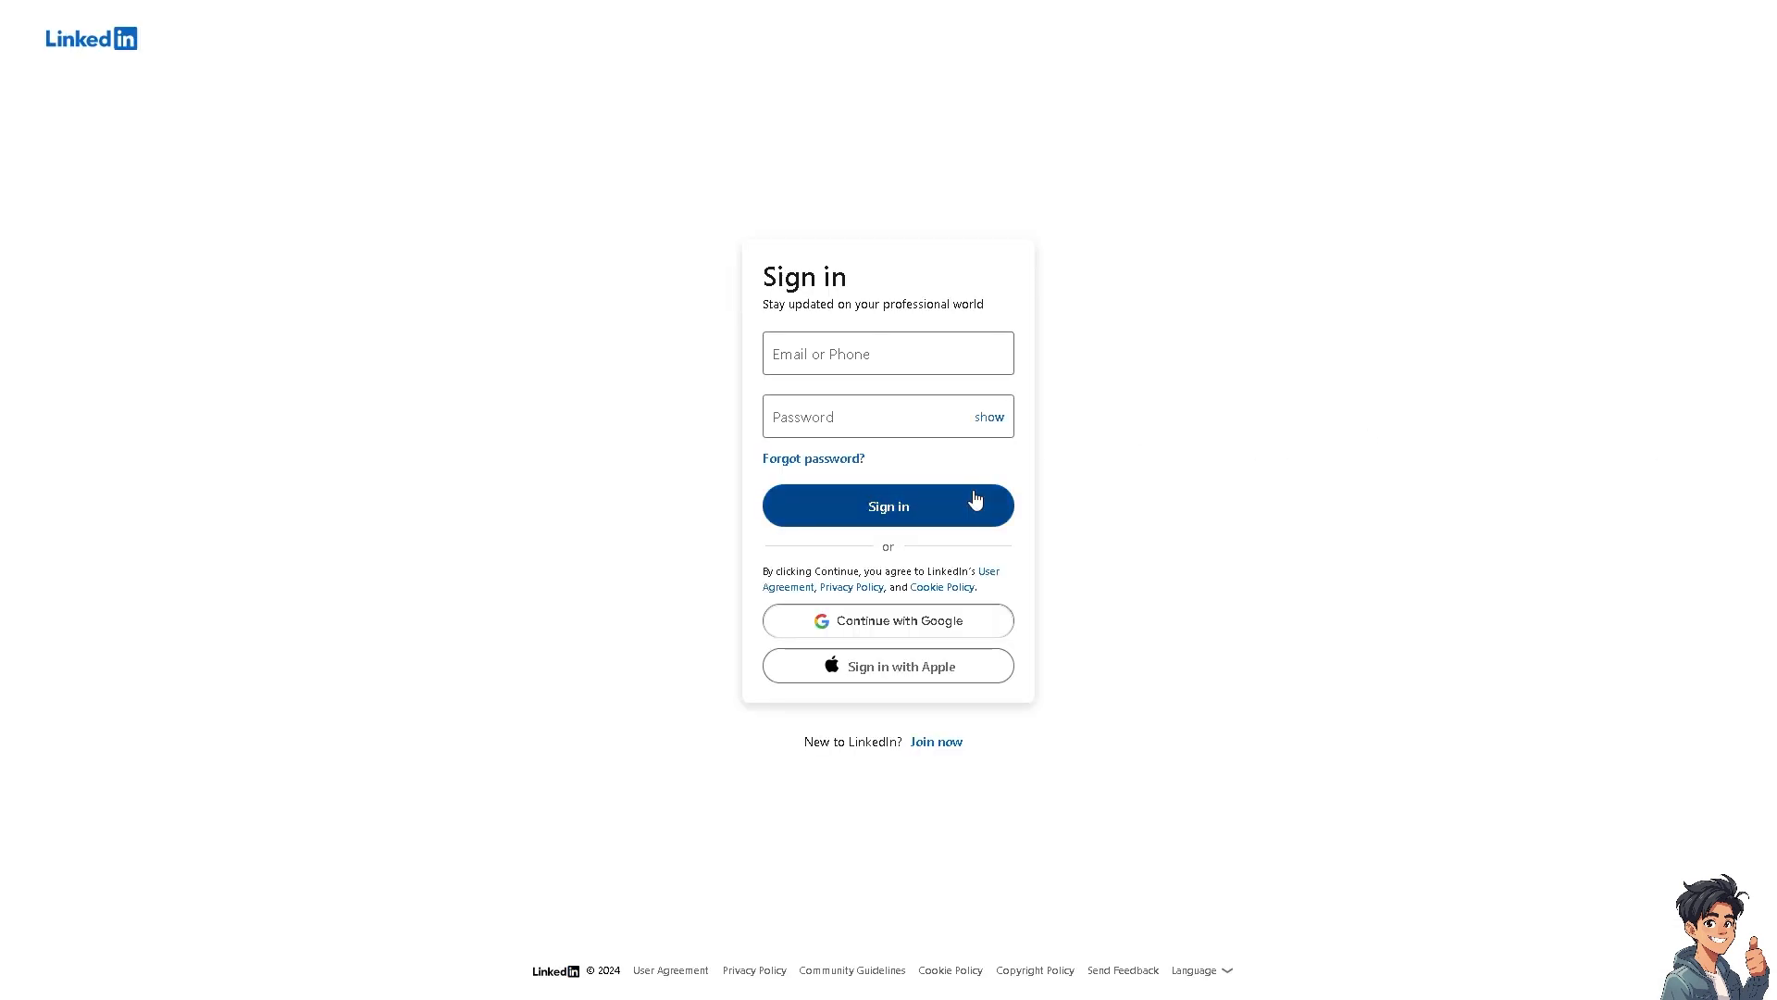
mouse_move(953, 629)
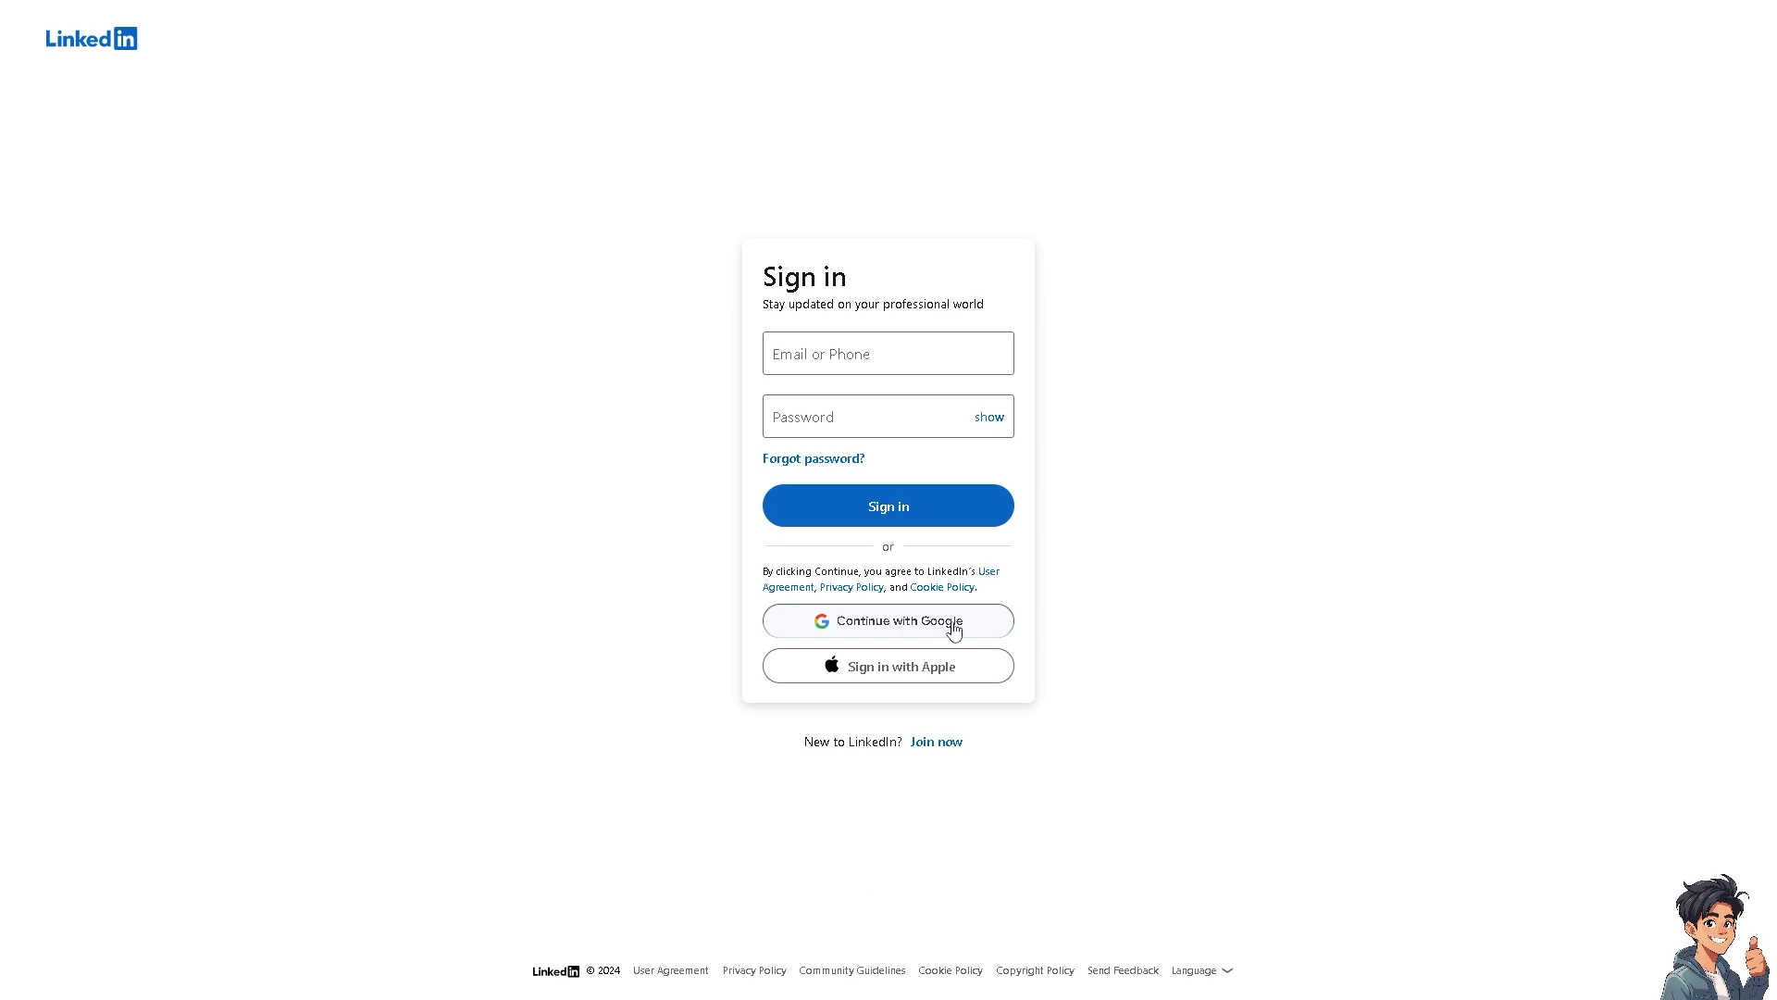
mouse_move(886, 665)
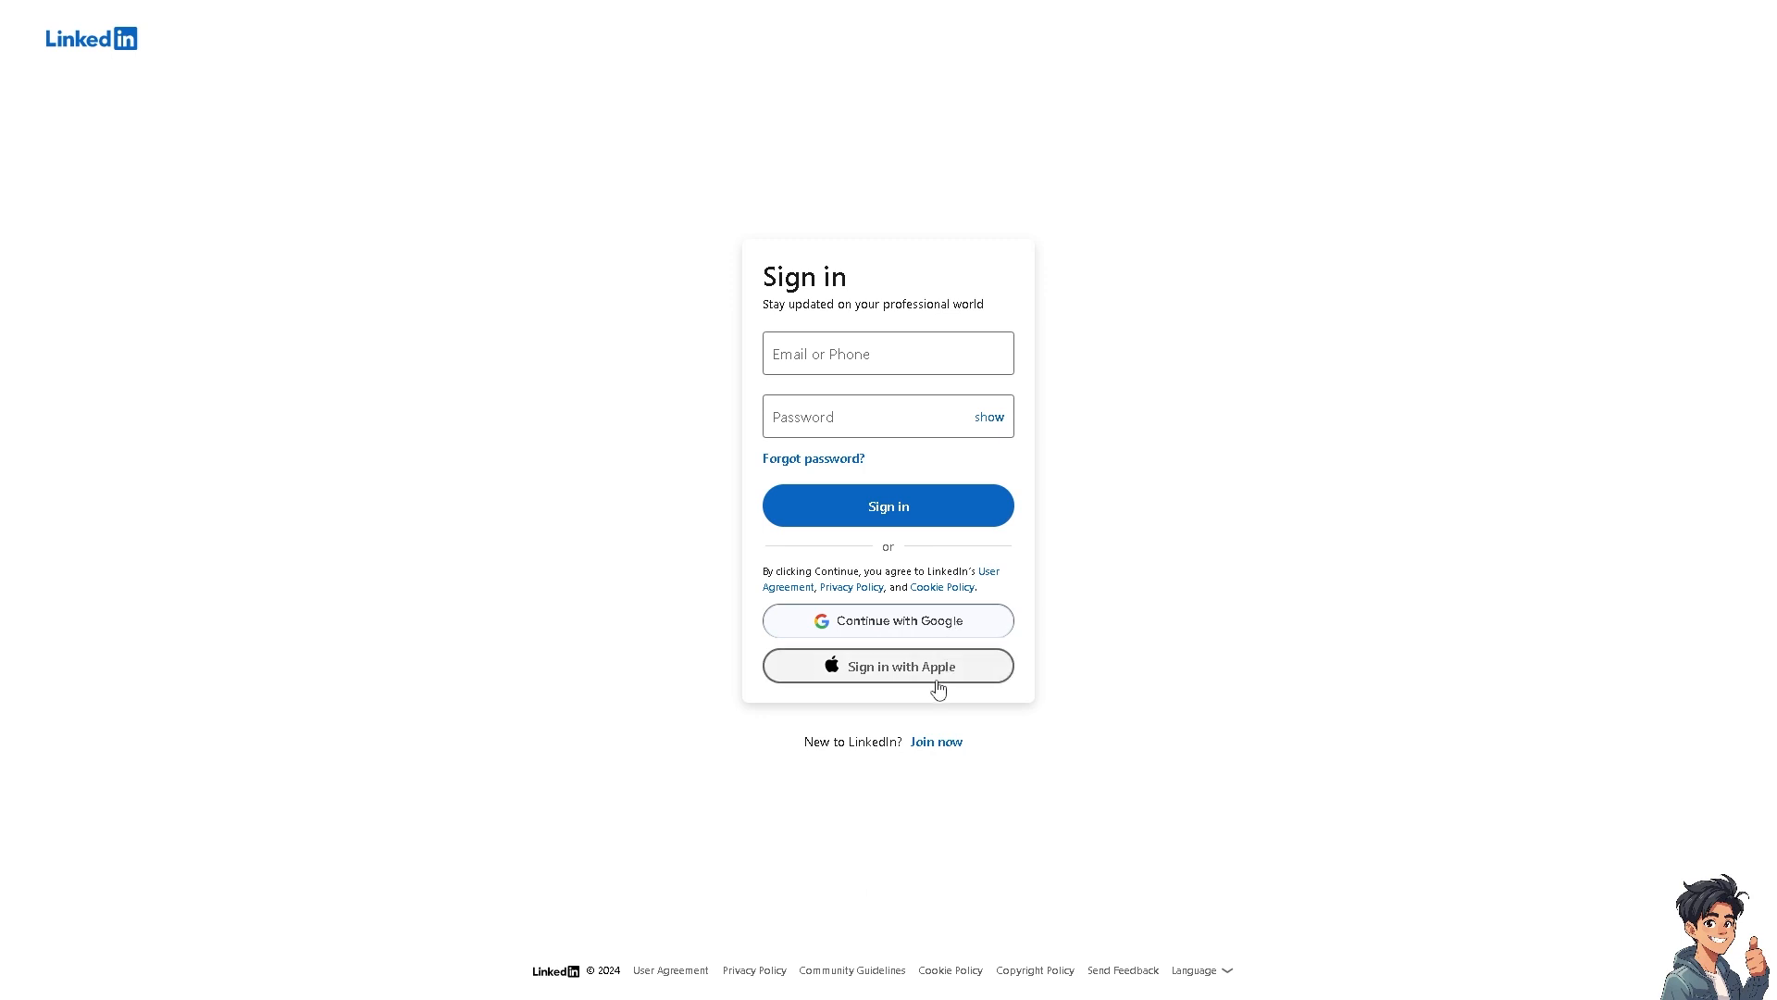